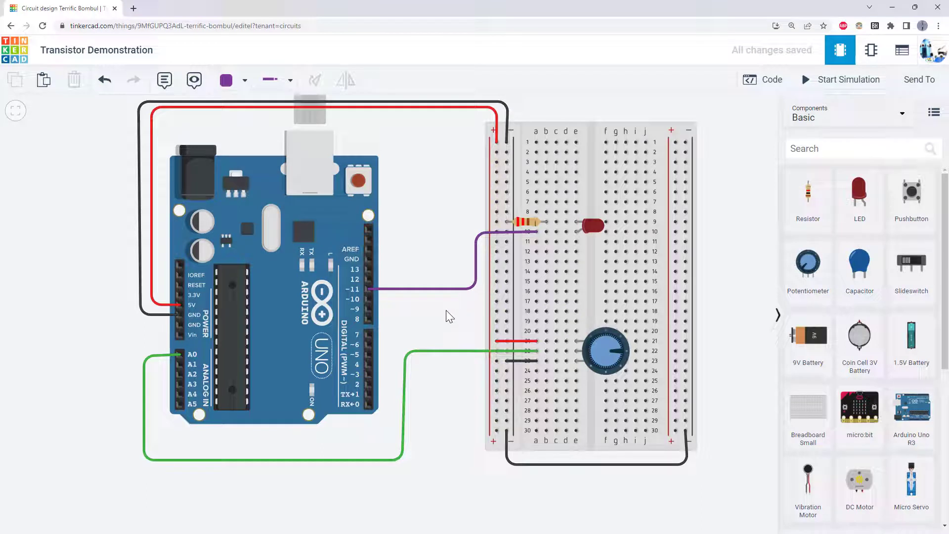
mouse_move(450, 306)
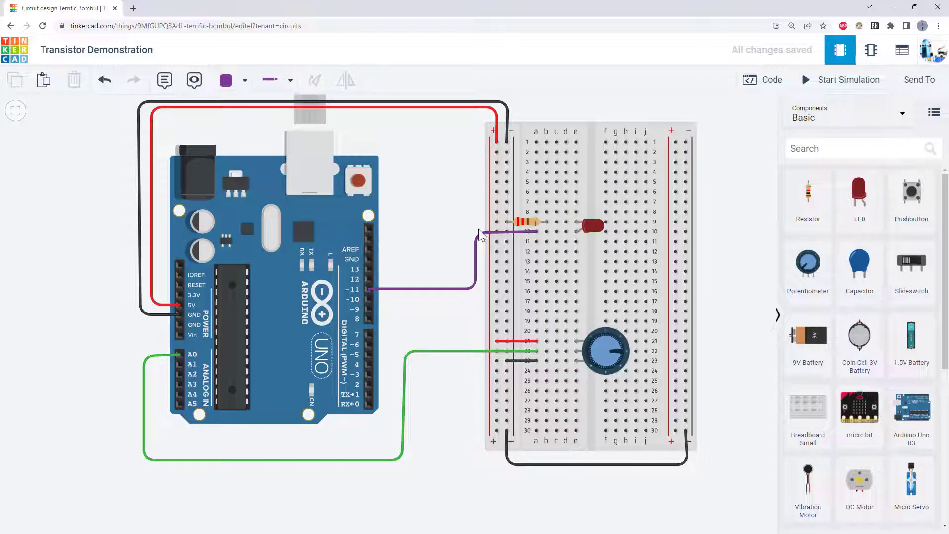
mouse_move(369, 291)
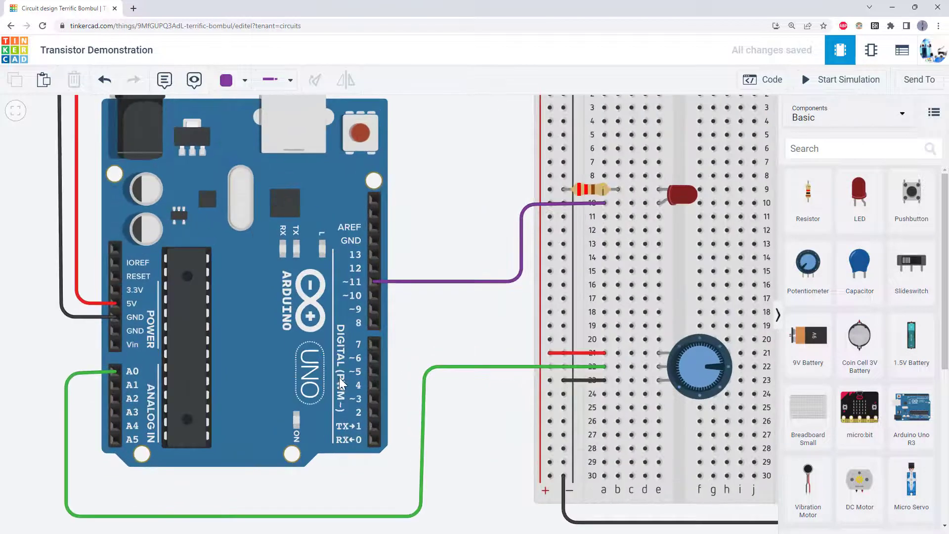
mouse_move(340, 413)
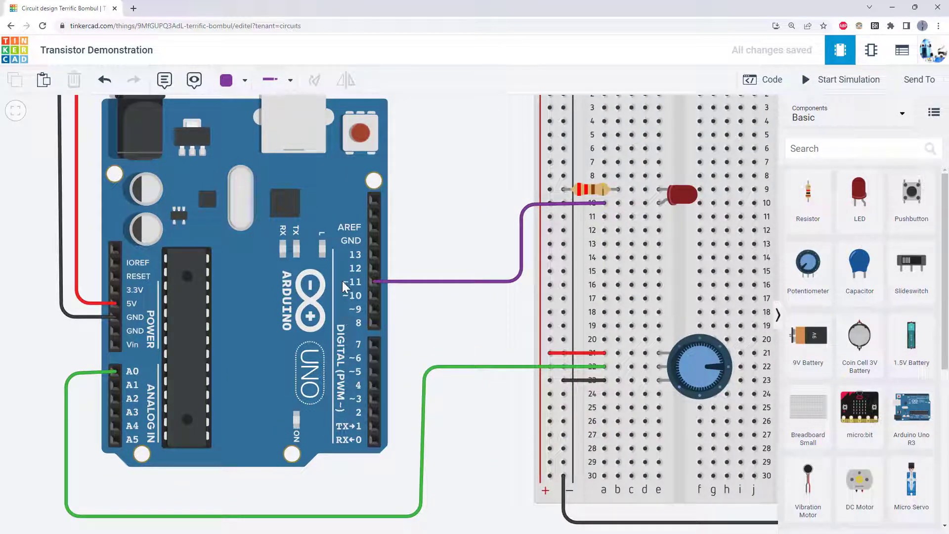
Show the Arduino sketch that reads the potentiometer on A0 and writes PWM to pin 11
scroll(down, 3)
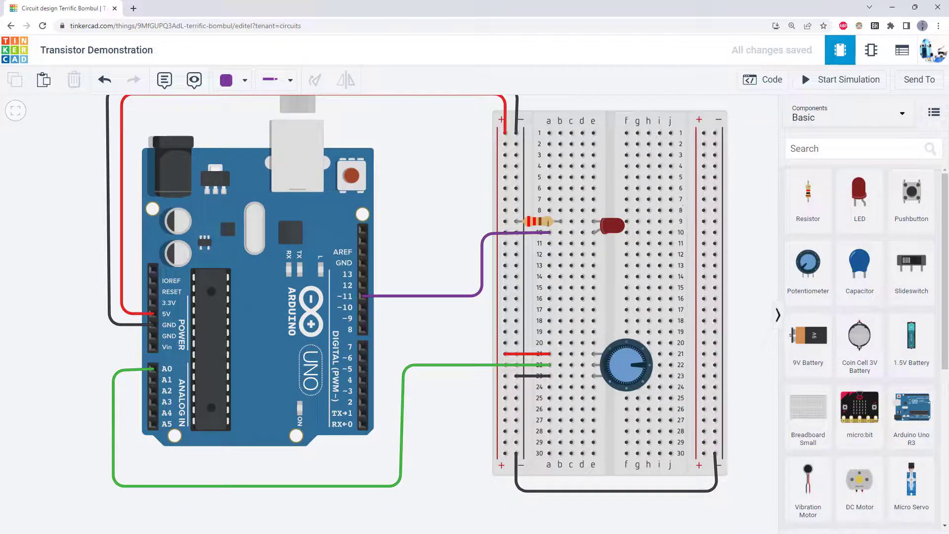
click(762, 79)
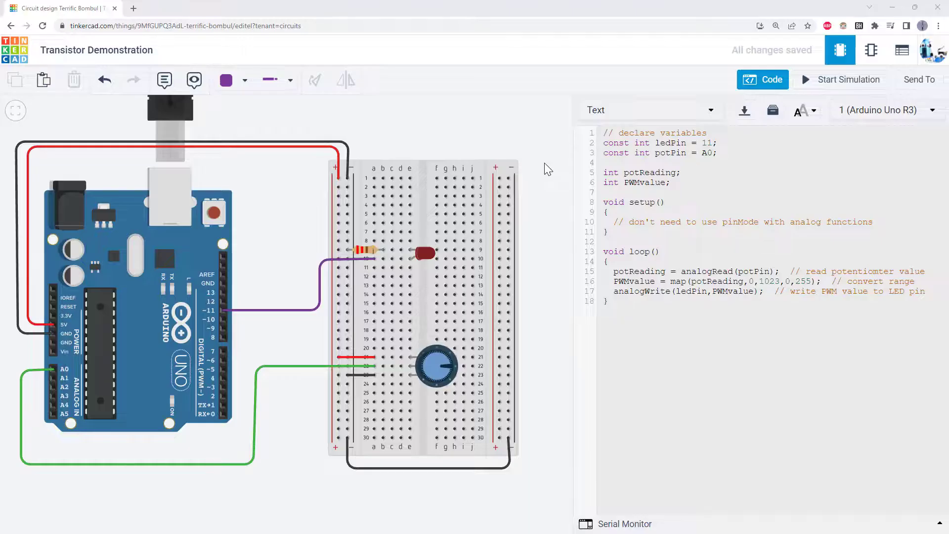
click(714, 152)
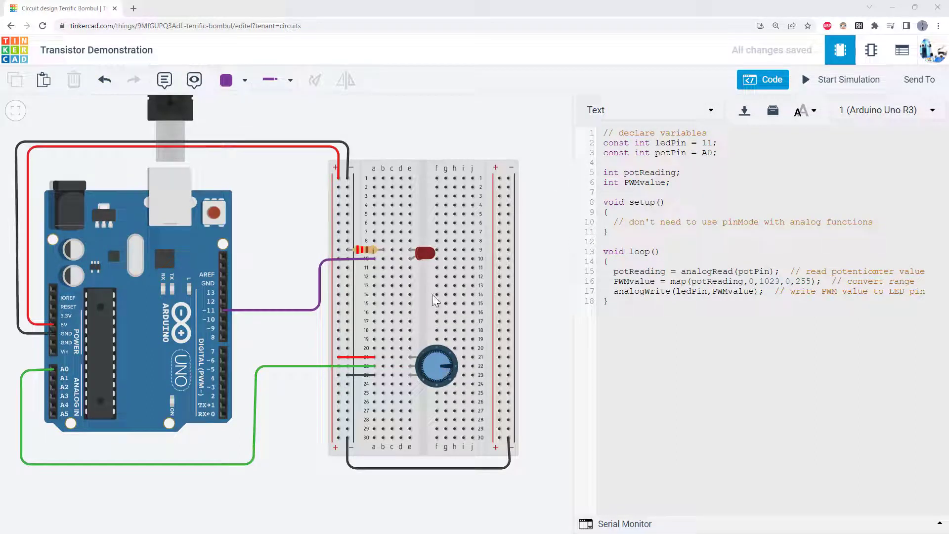
mouse_move(522, 294)
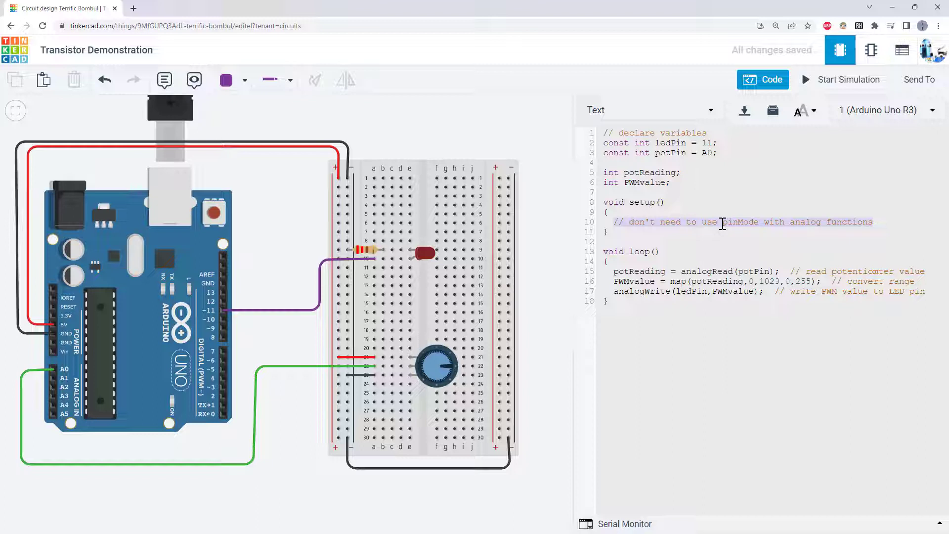
mouse_move(652, 236)
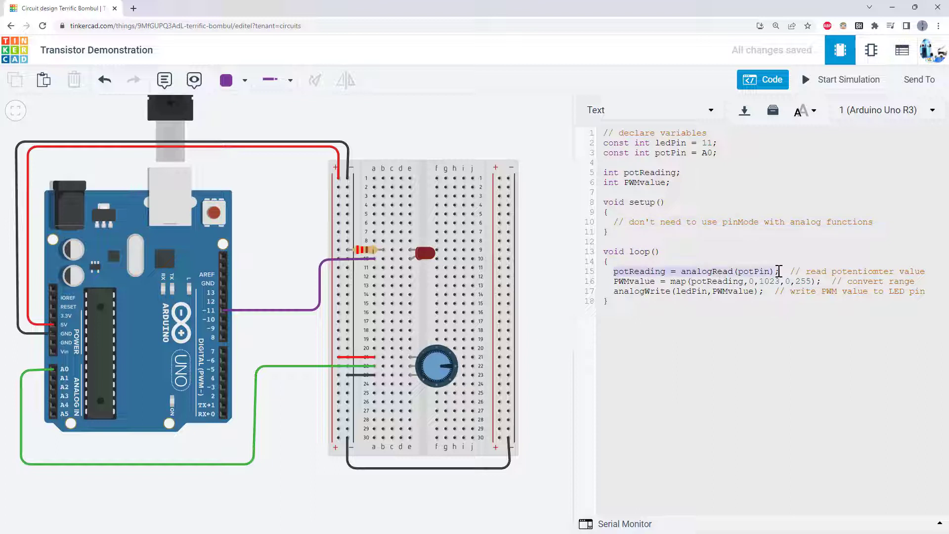
mouse_move(409, 366)
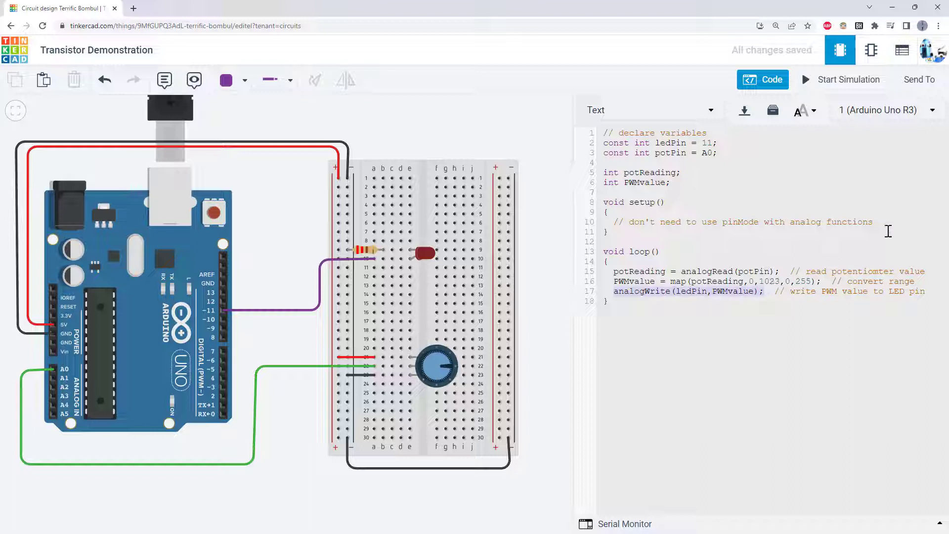
Start the simulation so the LED glows under the potentiometer-driven sketch
click(841, 79)
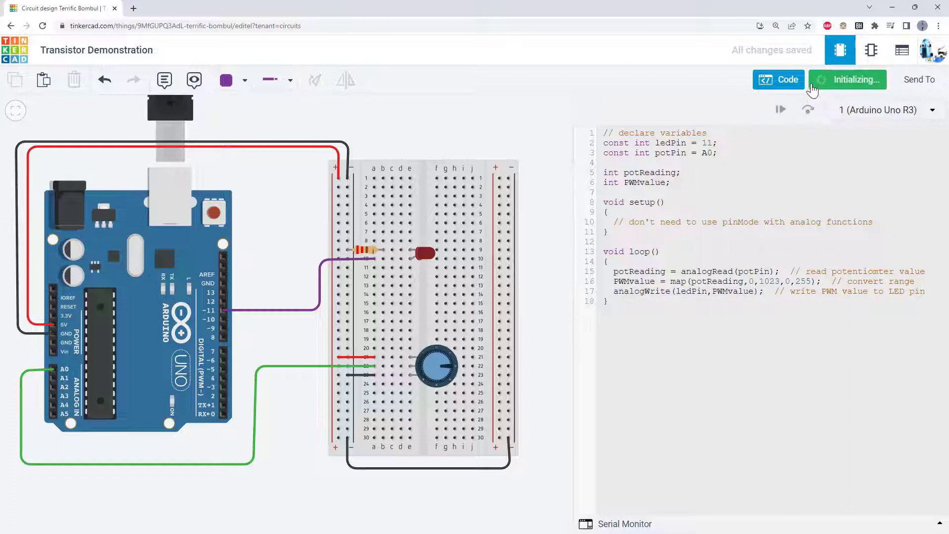
click(849, 79)
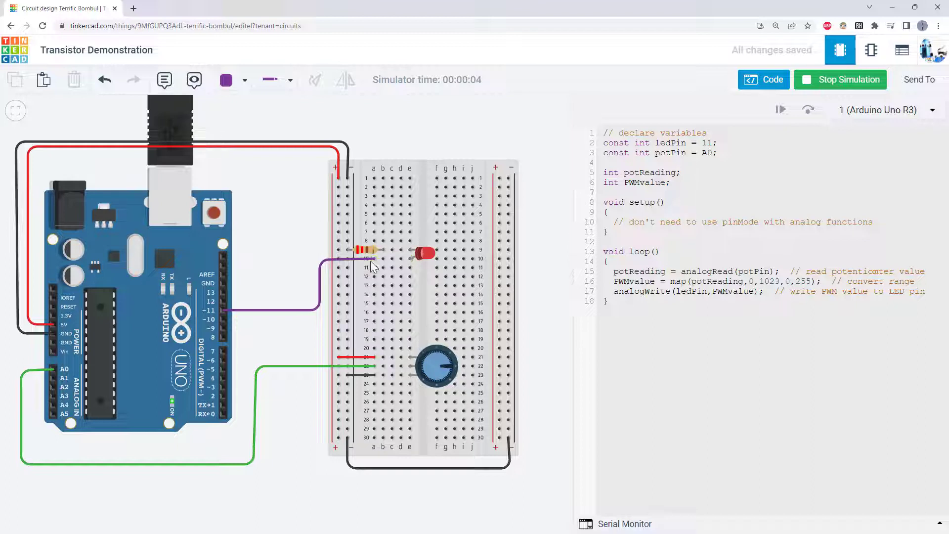
mouse_move(342, 280)
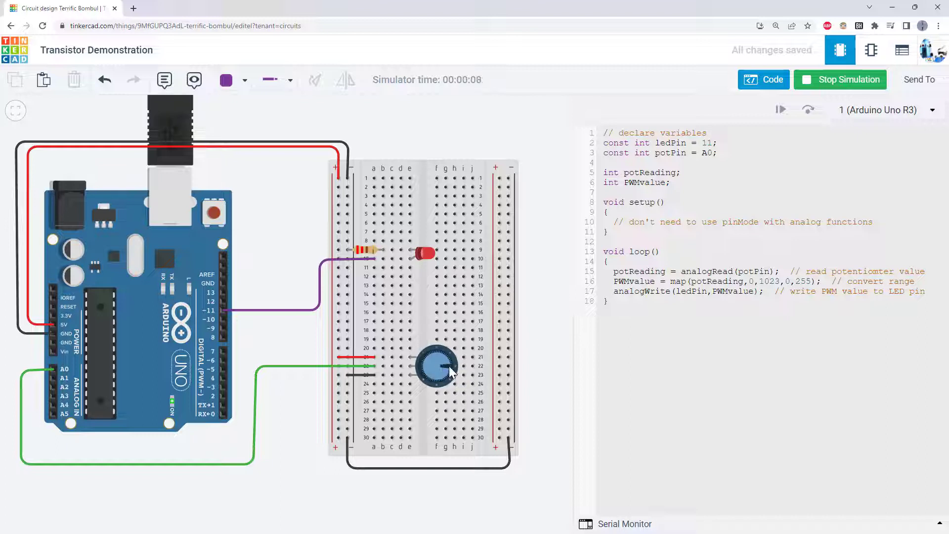
mouse_move(427, 257)
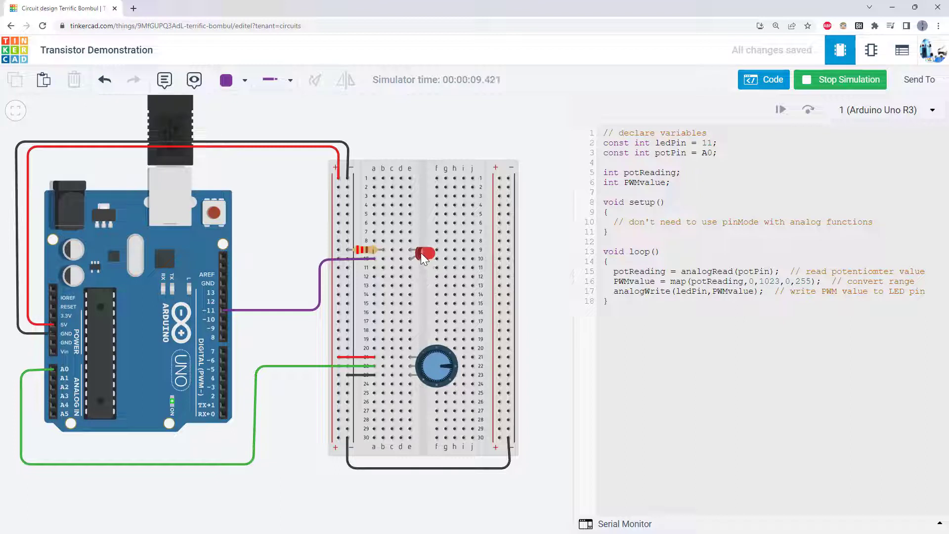
mouse_move(247, 331)
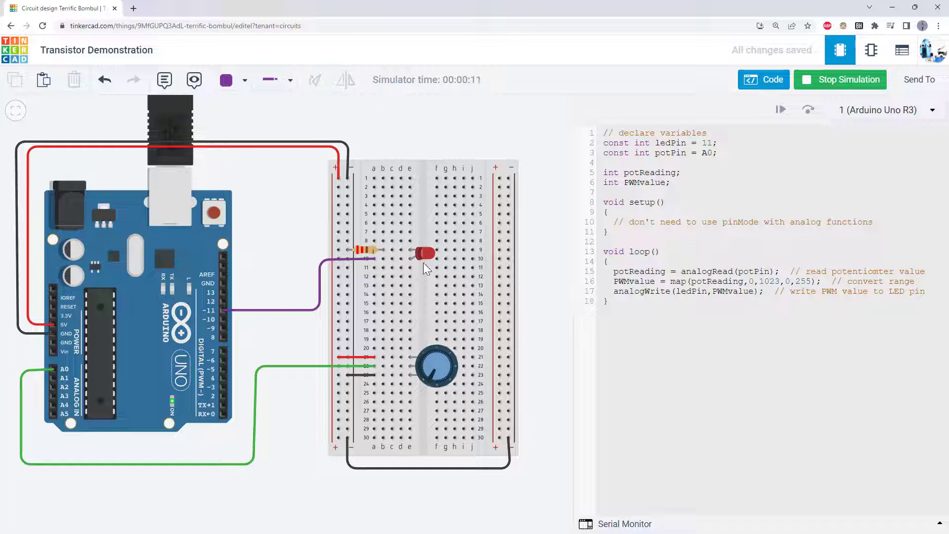
mouse_move(442, 338)
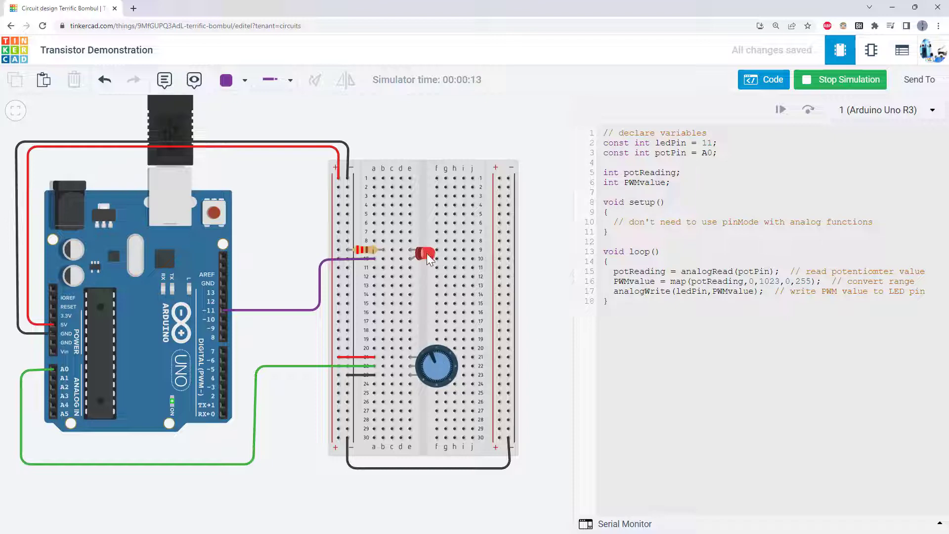
Stop the simulation and hide the code editor to show the components panel
click(839, 79)
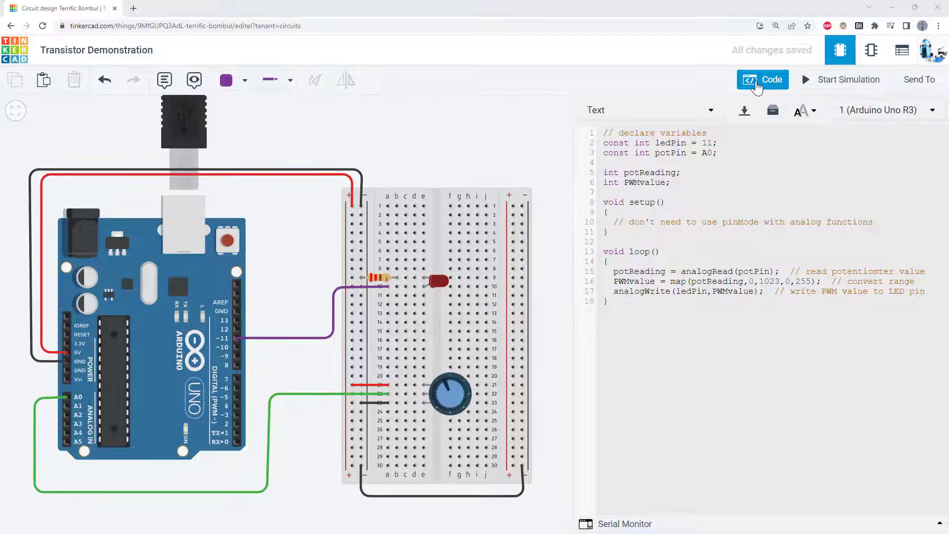
mouse_move(702, 84)
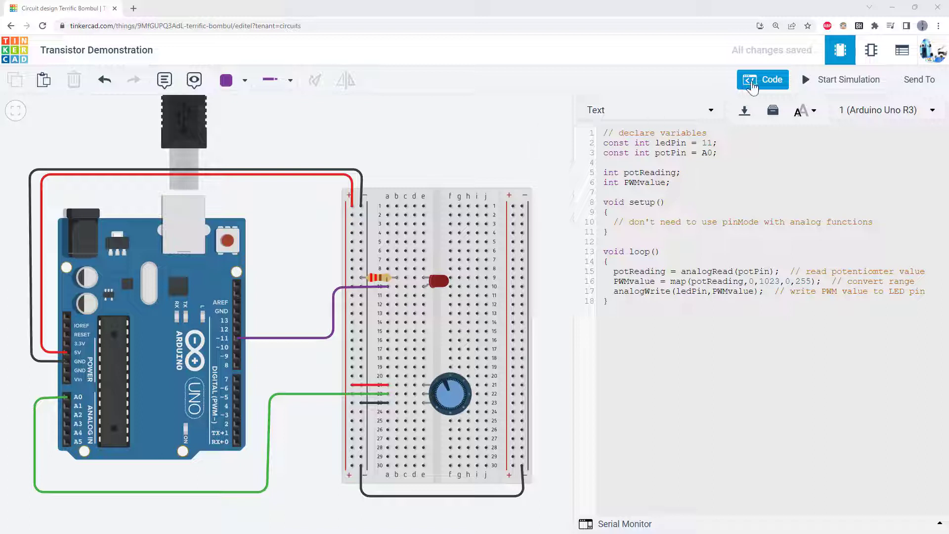
mouse_move(761, 79)
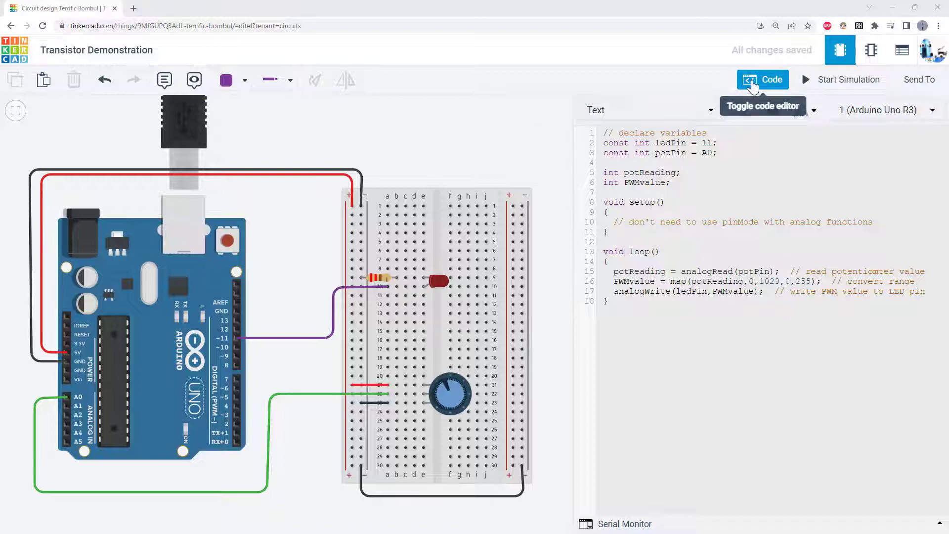
click(762, 79)
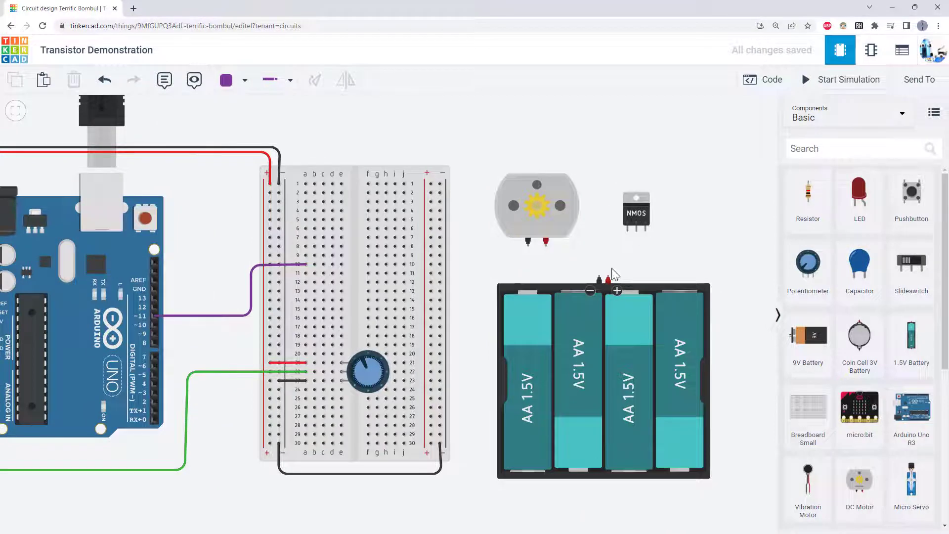
mouse_move(563, 353)
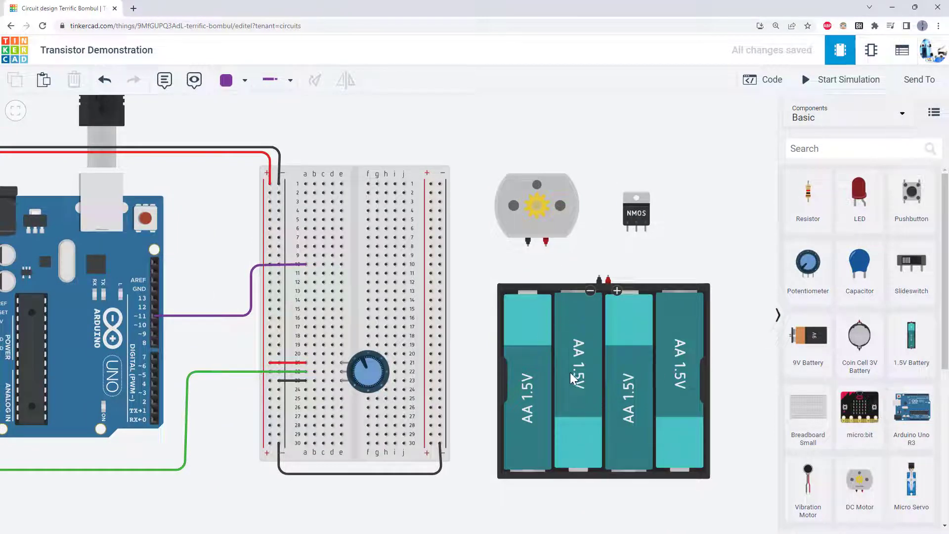
mouse_move(540, 206)
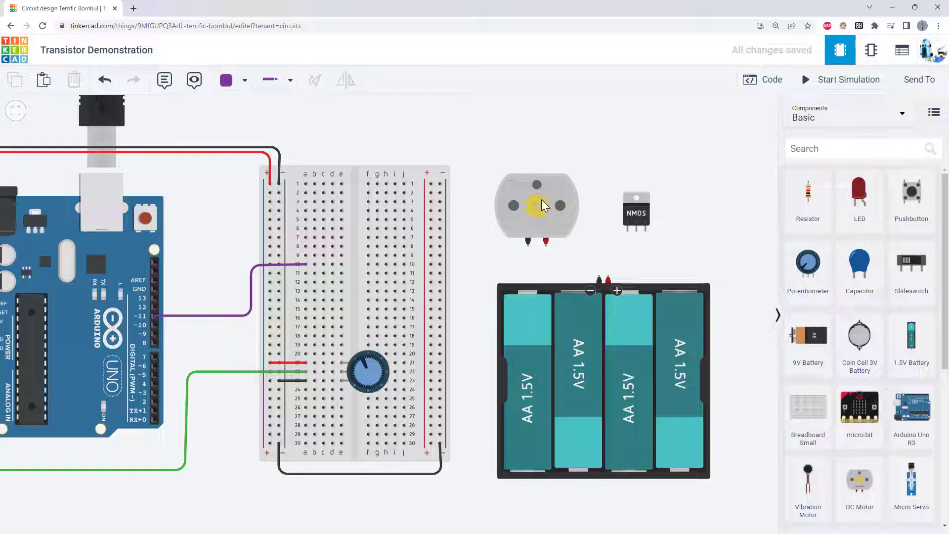
mouse_move(154, 318)
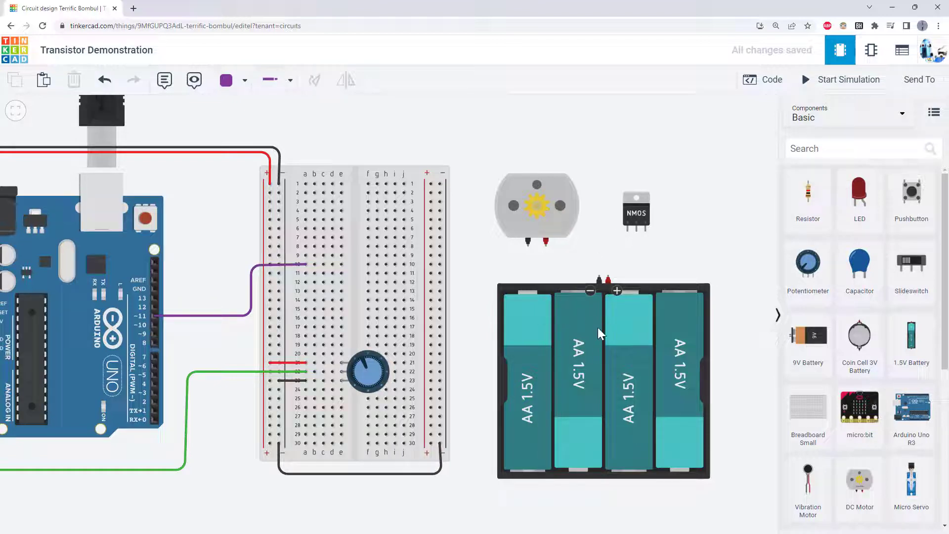
mouse_move(519, 225)
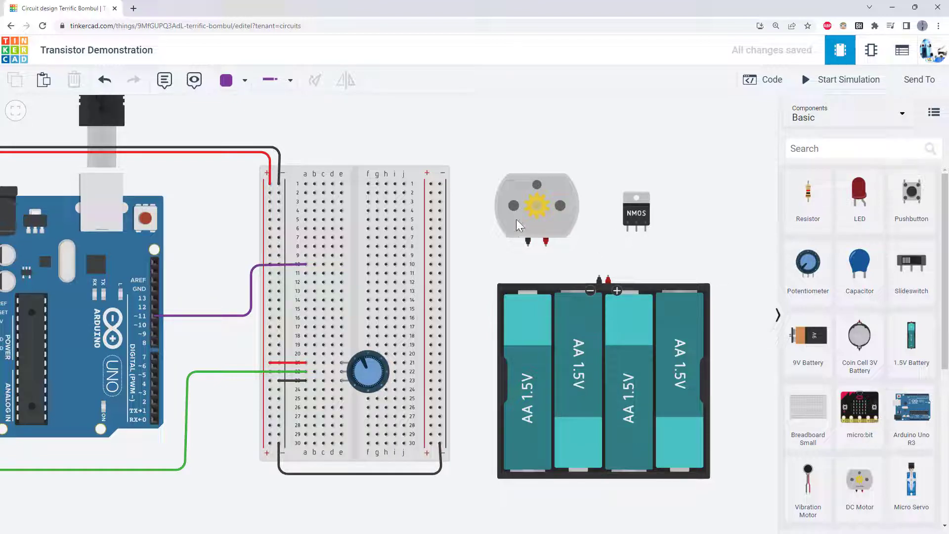
click(535, 208)
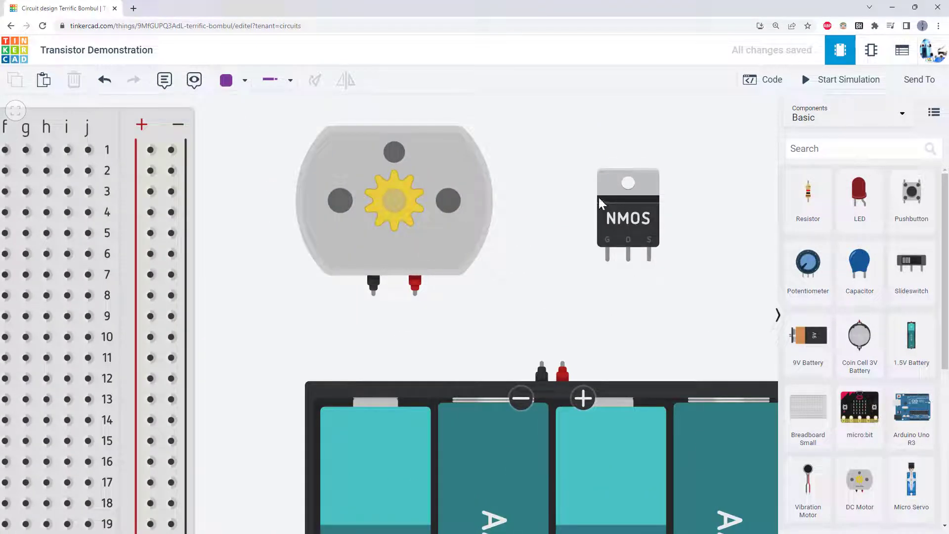
mouse_move(567, 220)
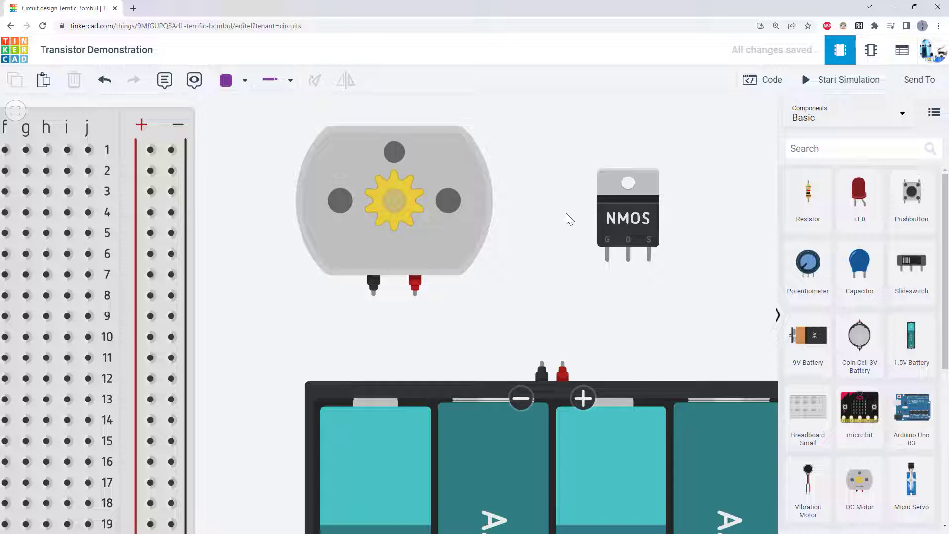
mouse_move(559, 208)
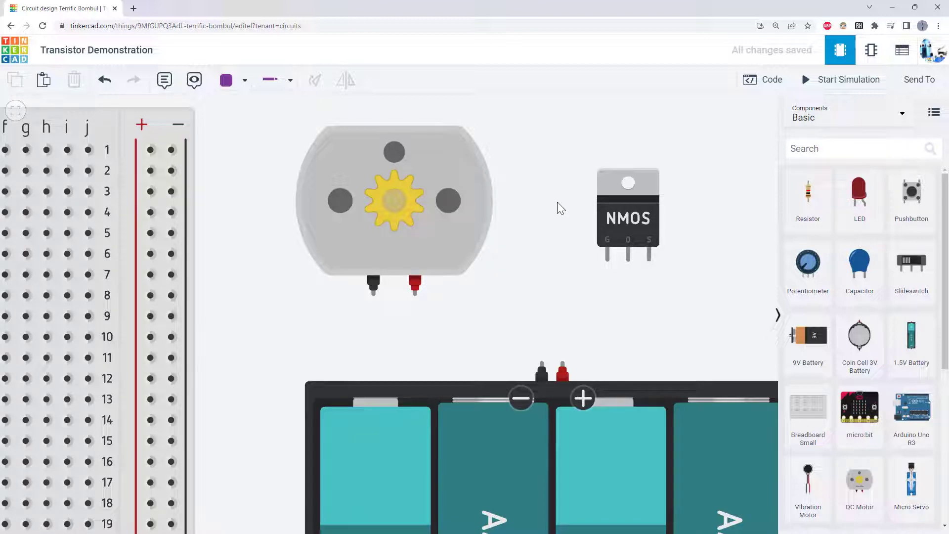
mouse_move(628, 232)
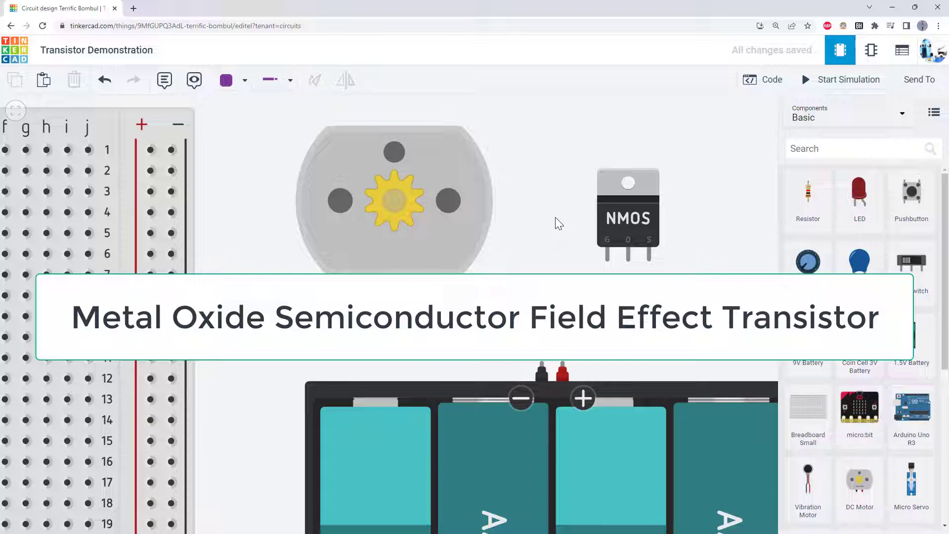
mouse_move(600, 225)
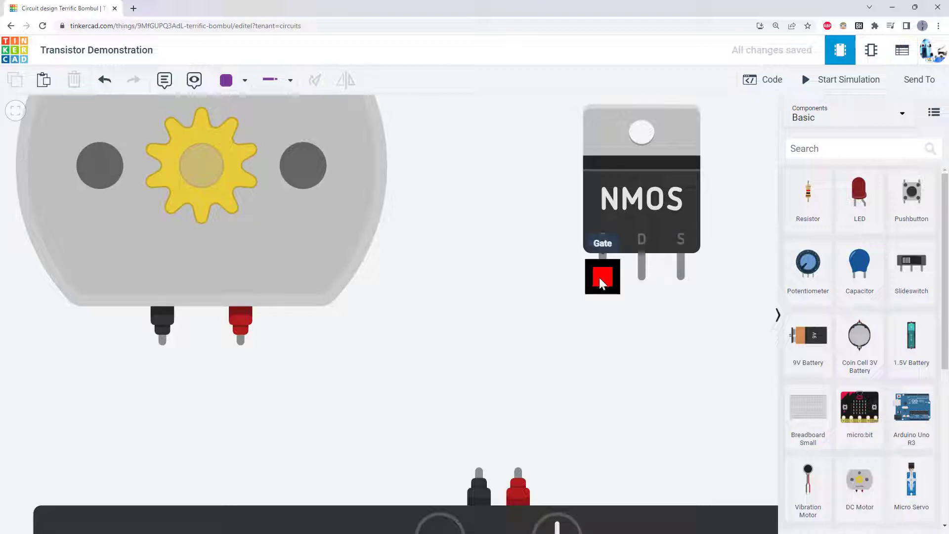
mouse_move(680, 274)
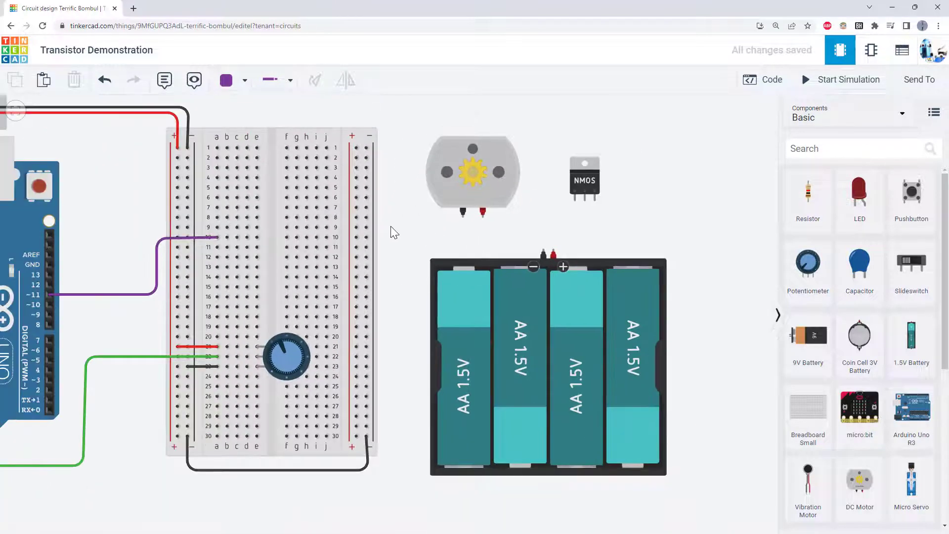
Place the NMOS transistor on the breadboard and rotate it so its legs face right
click(583, 178)
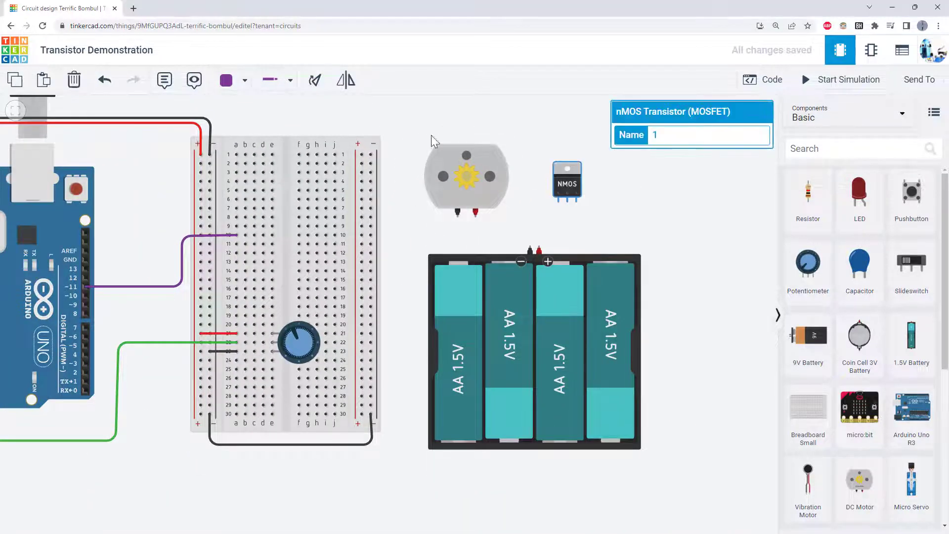
click(314, 79)
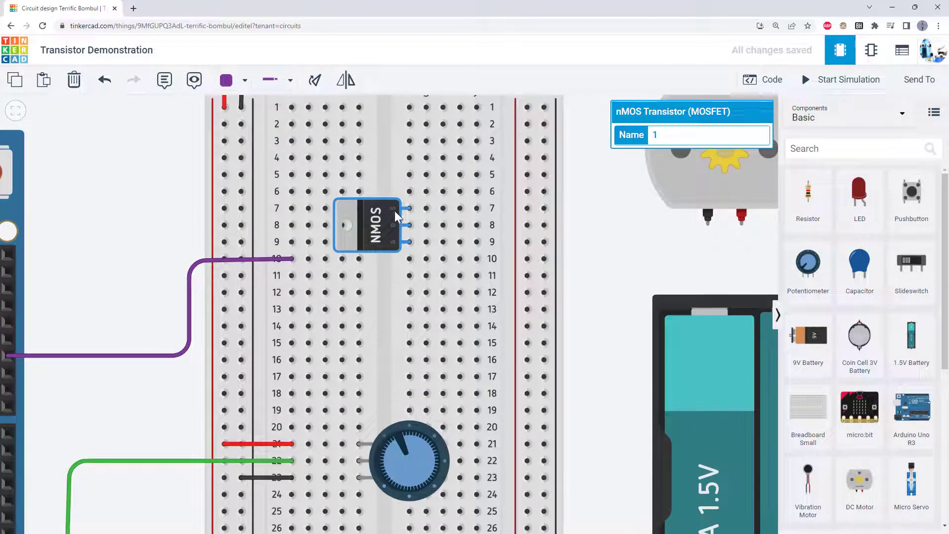
click(315, 79)
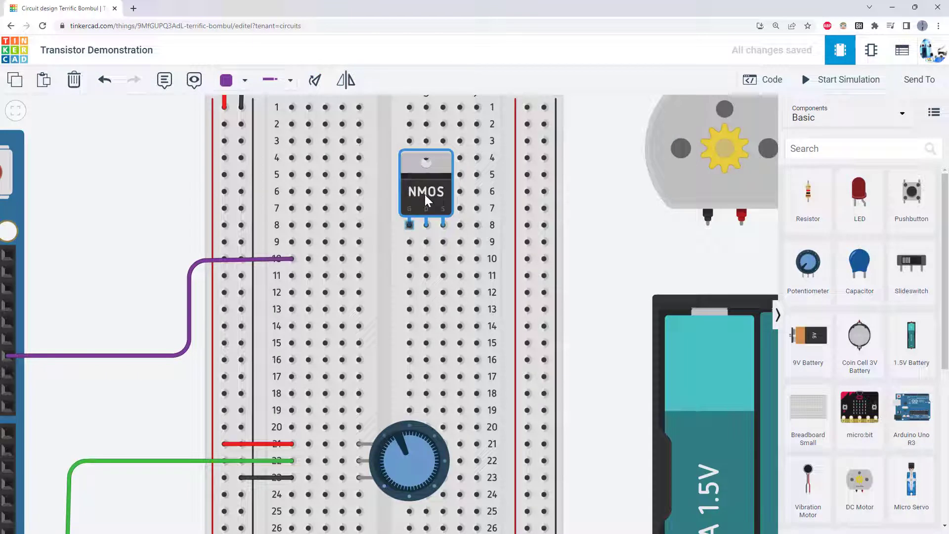
click(314, 79)
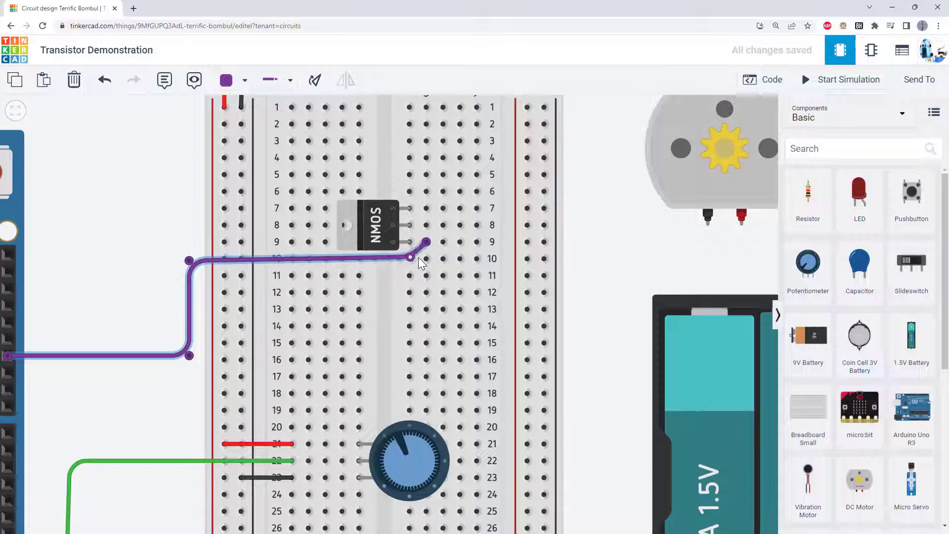
Wire the transistor's source leg to the negative rail with a black wire
click(409, 243)
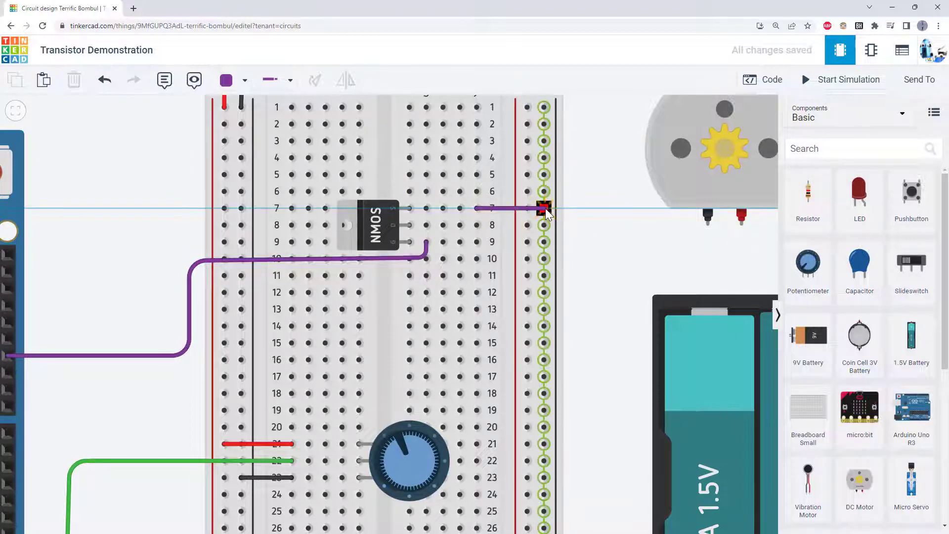
click(231, 79)
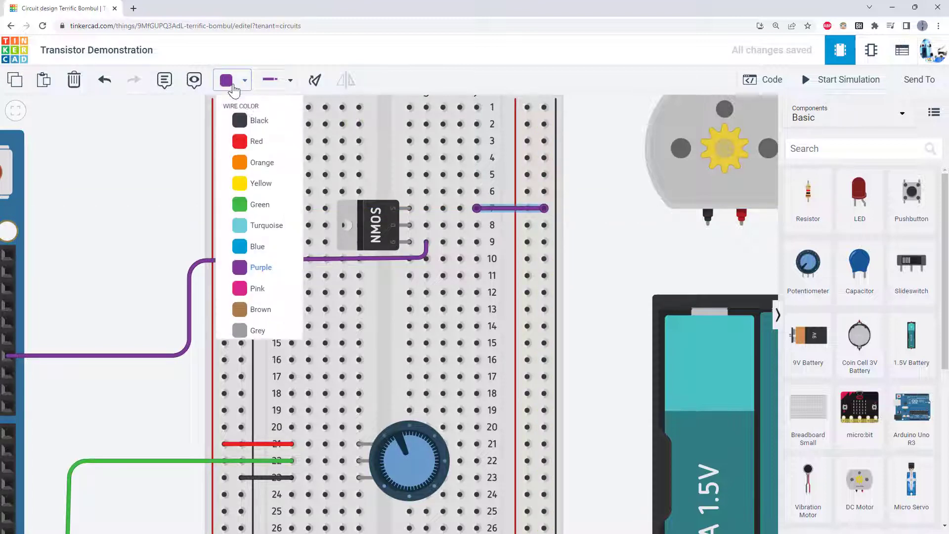
click(258, 120)
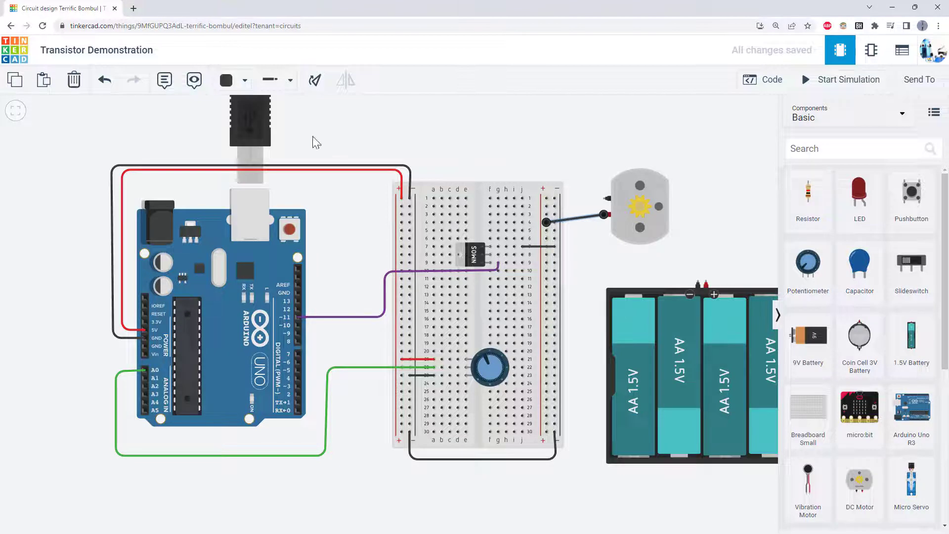
Connect the DC motor lead between the transistor drain and the positive rail and colour its wire
click(228, 80)
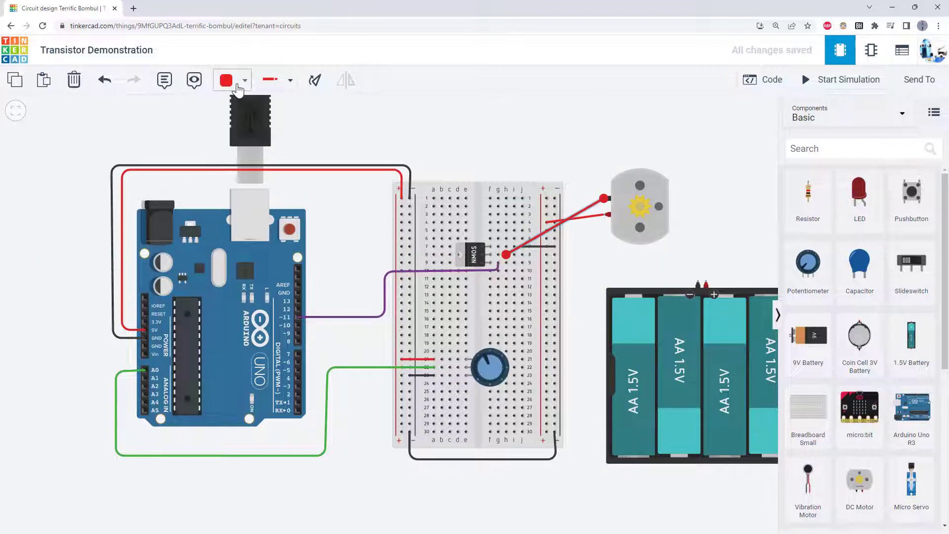
click(553, 230)
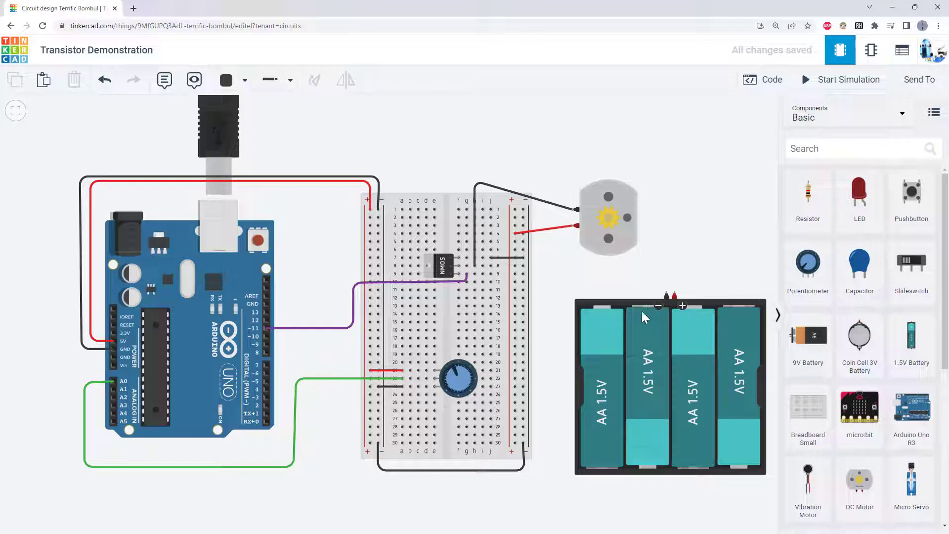
mouse_move(580, 269)
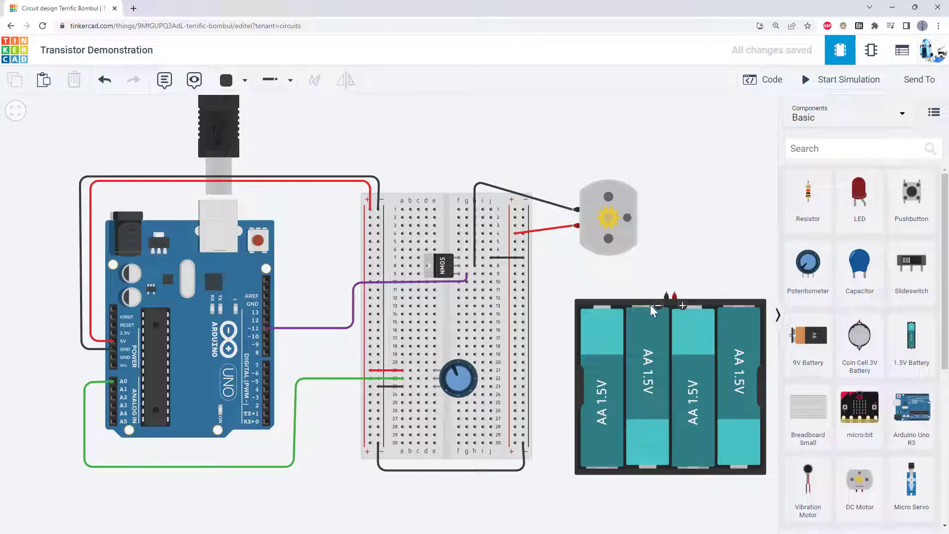
mouse_move(665, 294)
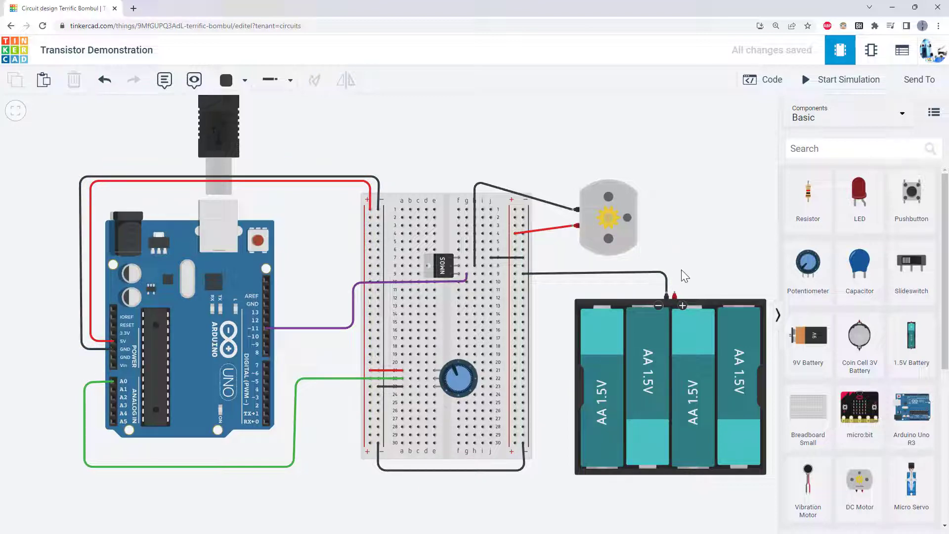
mouse_move(681, 296)
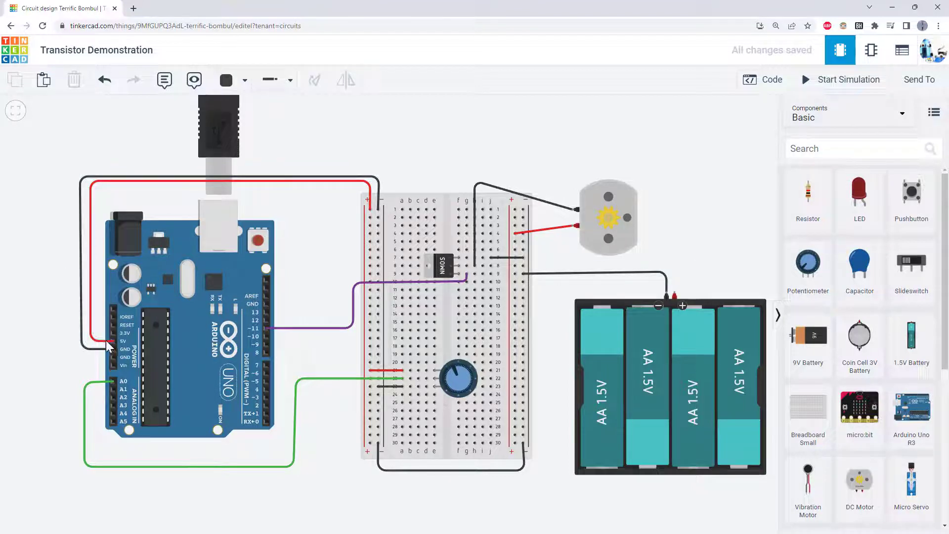
mouse_move(675, 294)
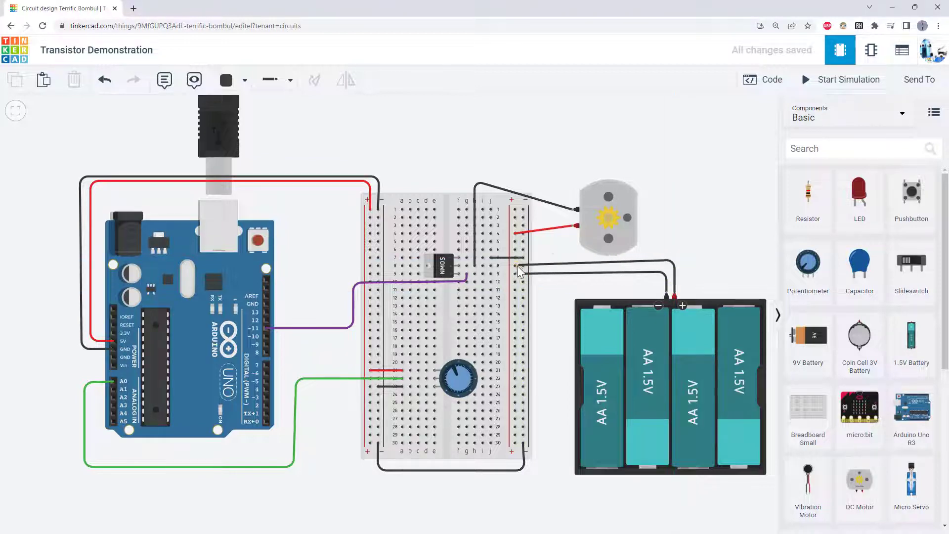
Wire the AA battery pack to the right-hand rails, making the positive wire red
click(227, 79)
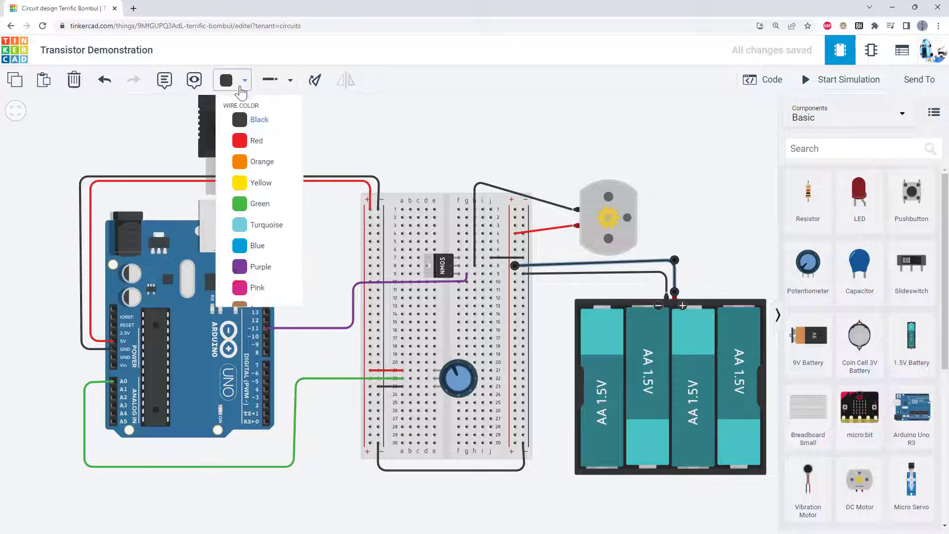
click(257, 140)
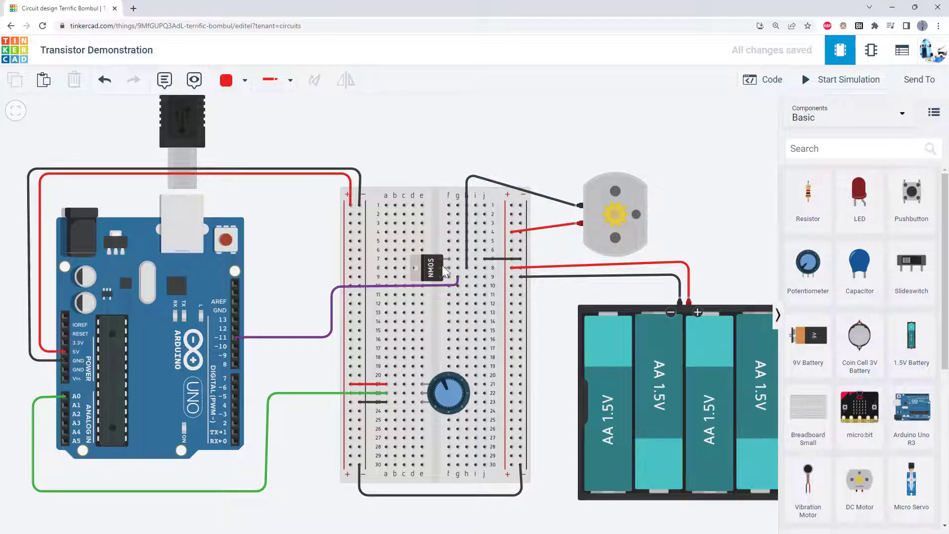
mouse_move(449, 261)
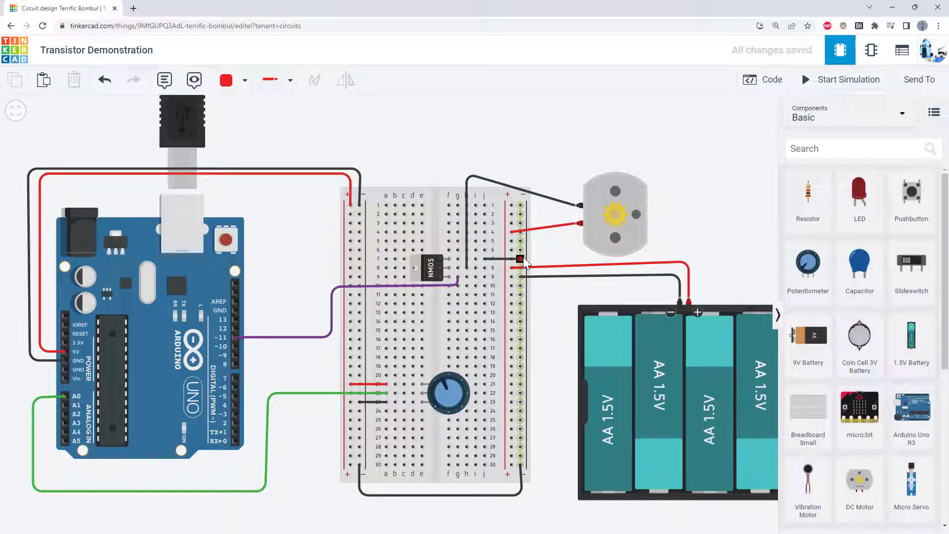
mouse_move(427, 257)
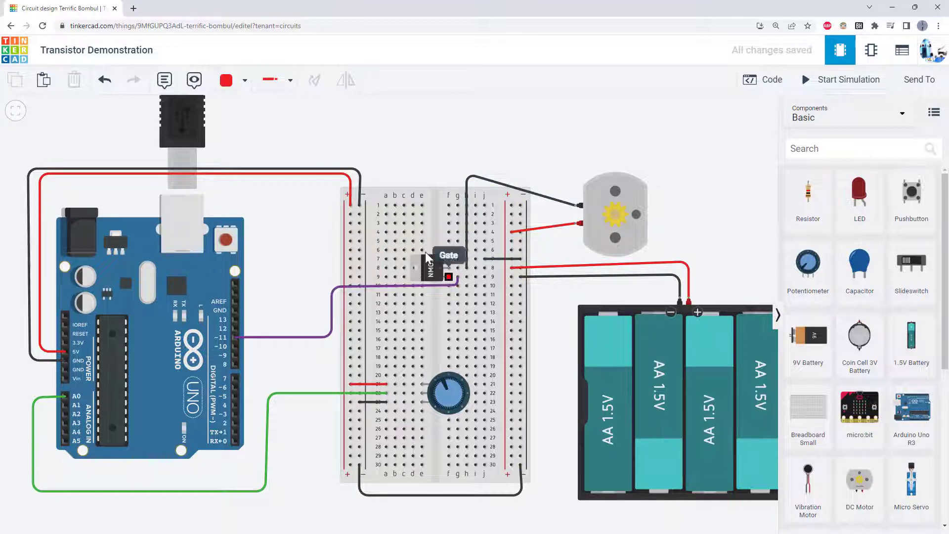
mouse_move(614, 188)
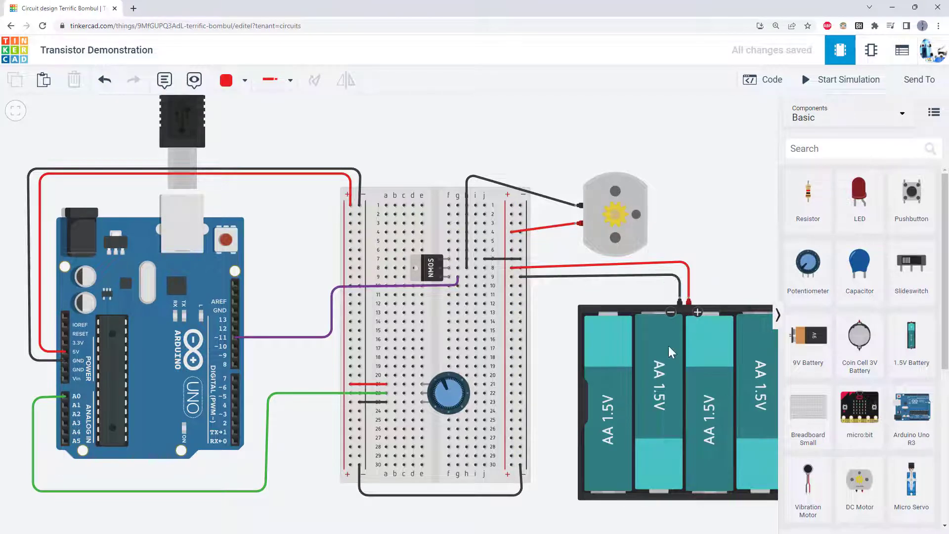
mouse_move(242, 345)
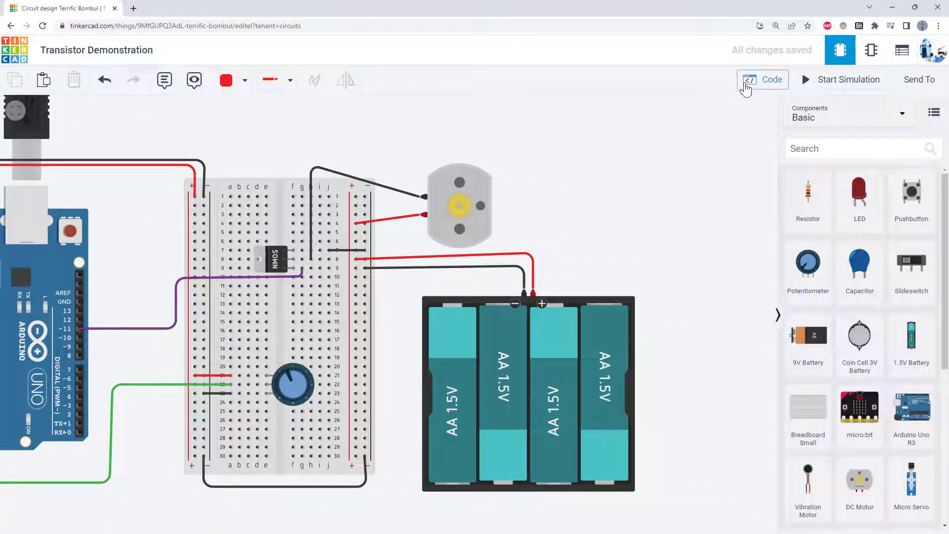
mouse_move(749, 79)
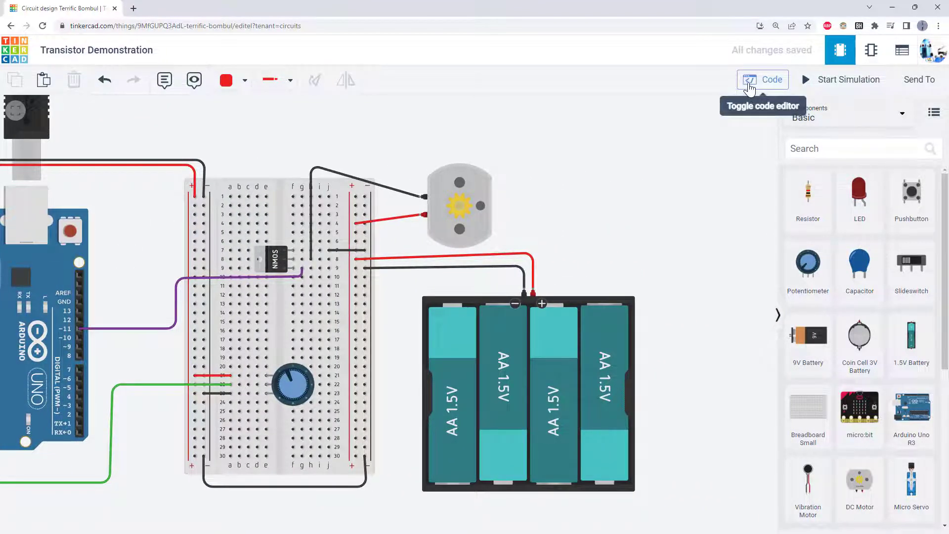
Show the Arduino potentiometer-to-pin-11 PWM sketch beside the wired motor circuit
click(769, 79)
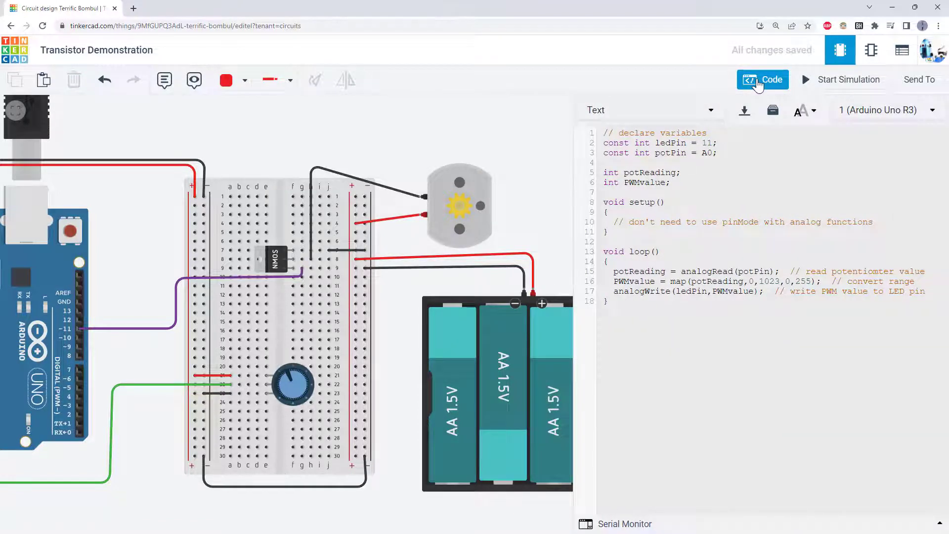
mouse_move(83, 335)
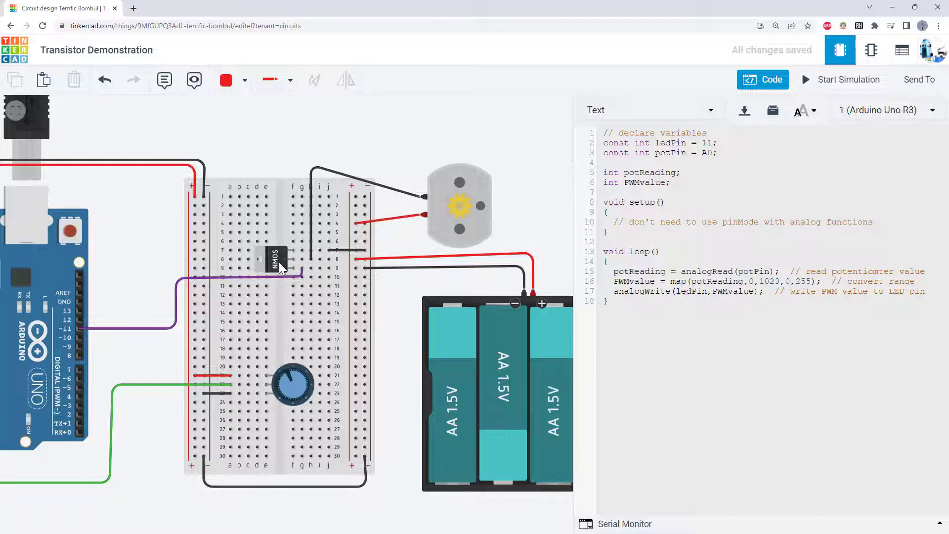
mouse_move(412, 248)
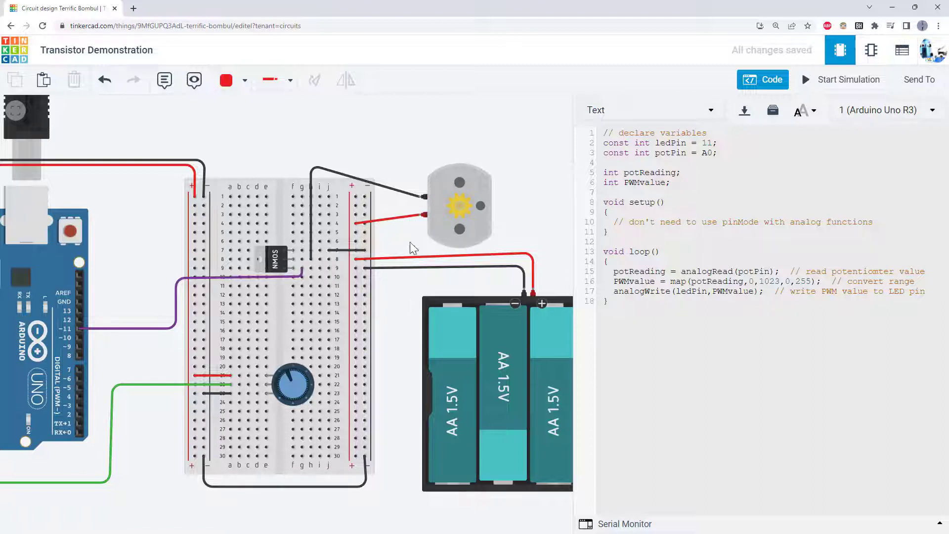
mouse_move(441, 207)
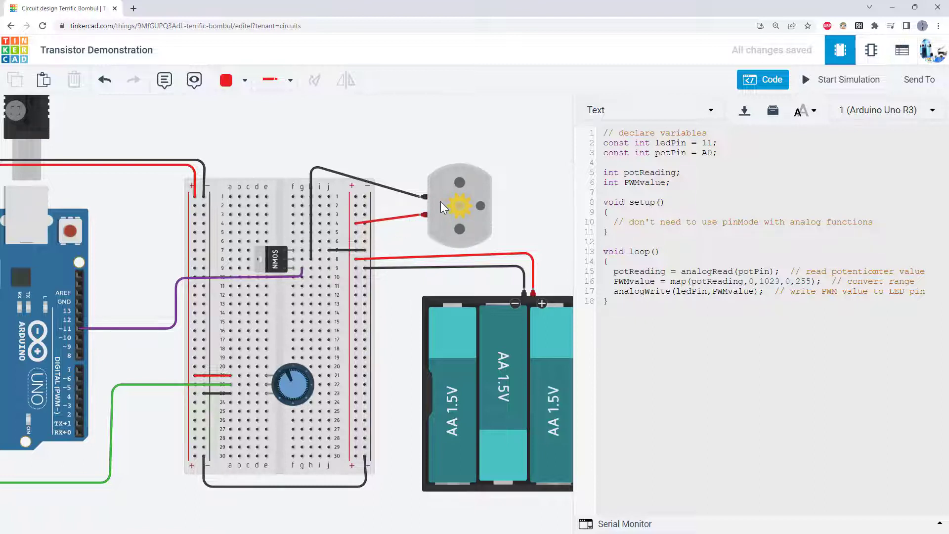
mouse_move(442, 204)
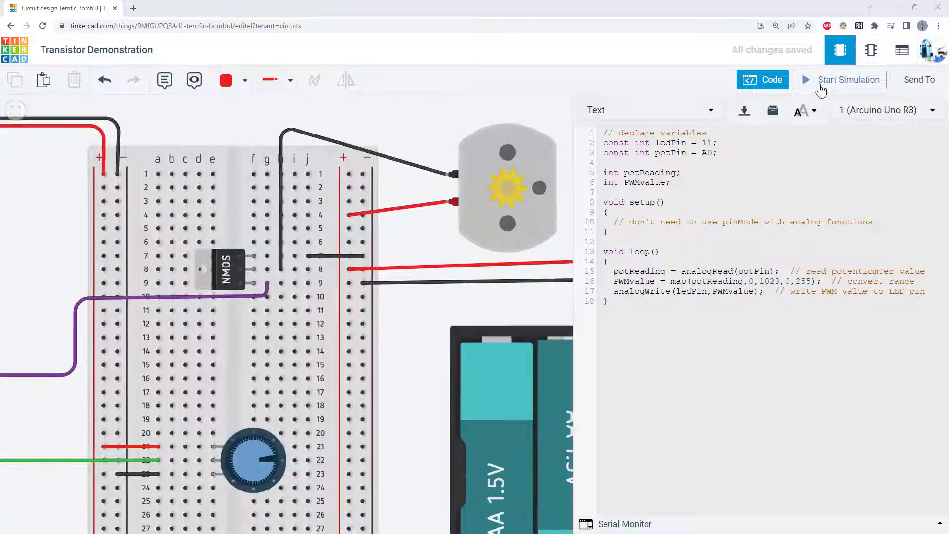
Simulate the single-motor circuit with the code hidden, watch the motor spin, then stop
click(847, 79)
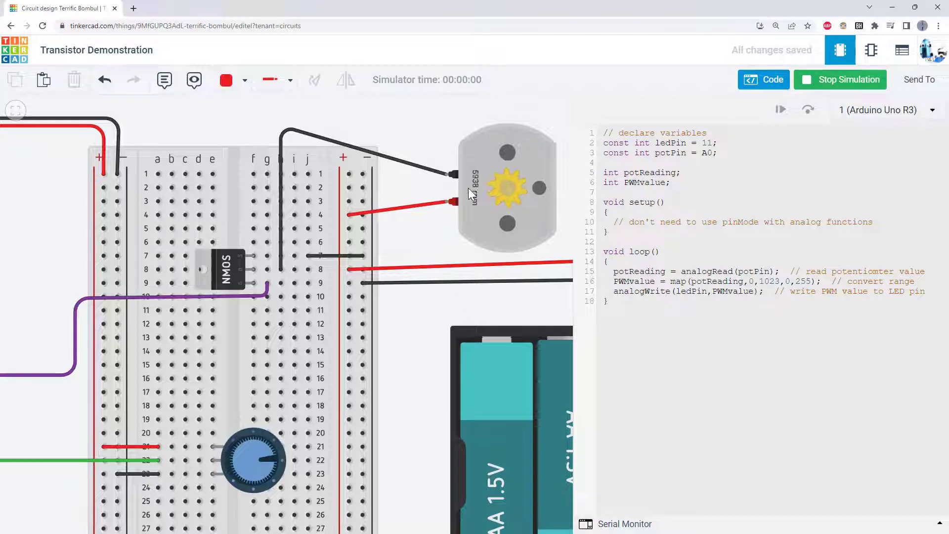
click(508, 188)
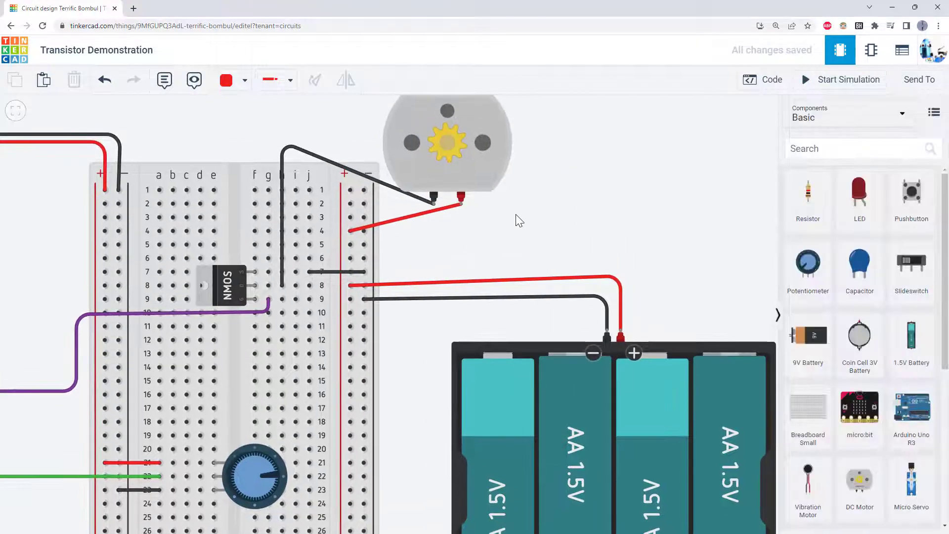
click(840, 79)
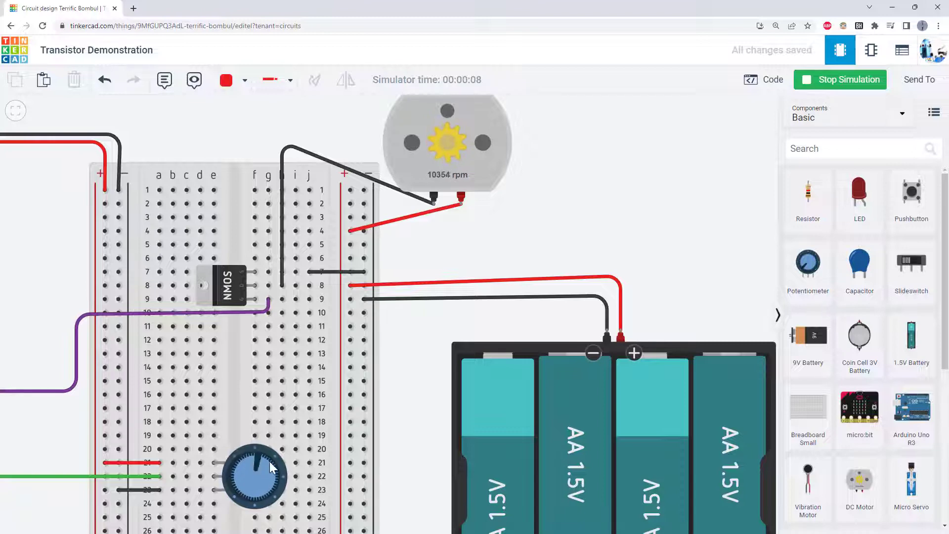
click(840, 79)
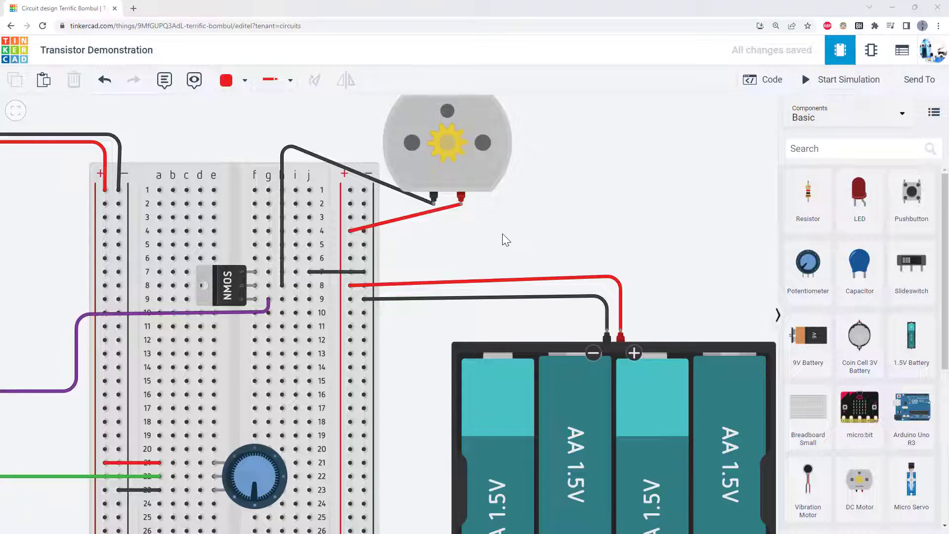
mouse_move(576, 403)
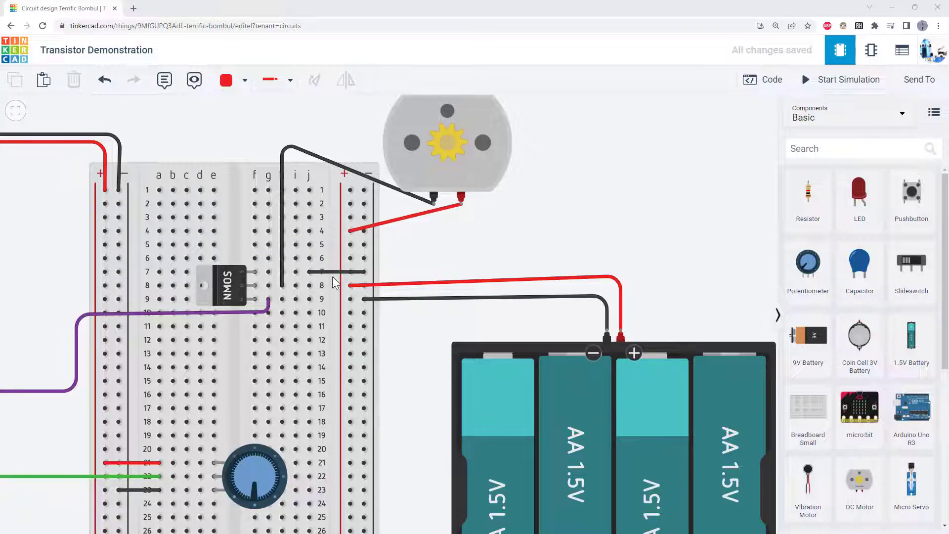
mouse_move(461, 256)
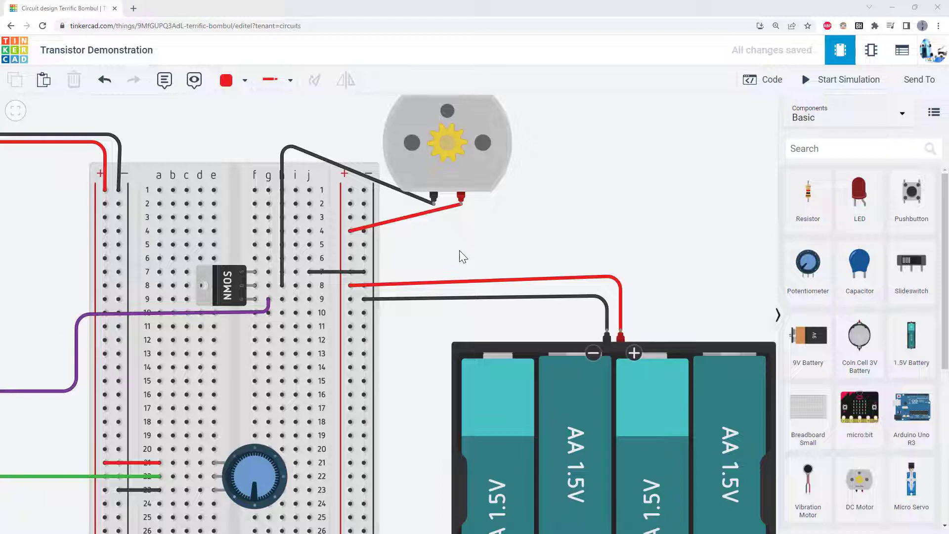
mouse_move(328, 335)
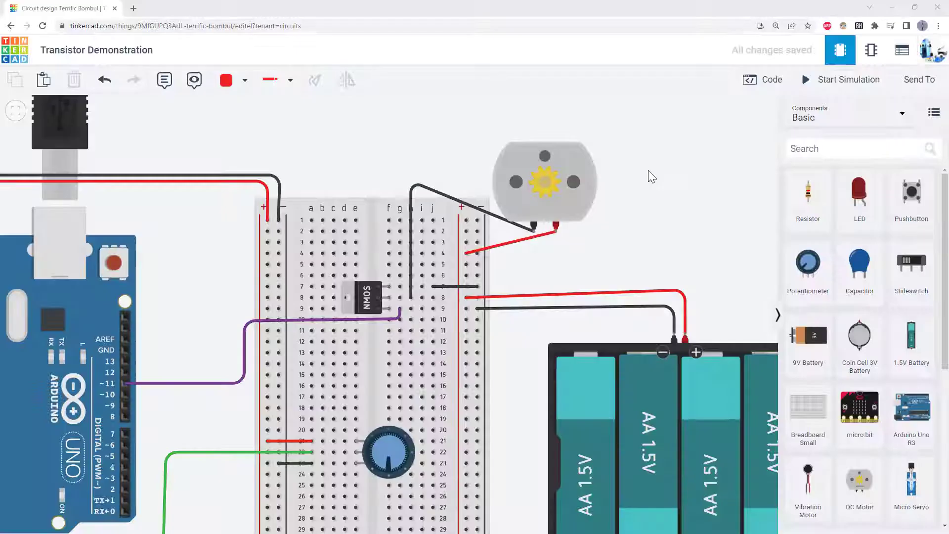
Place a second DC motor above the first and wire it in parallel
click(544, 182)
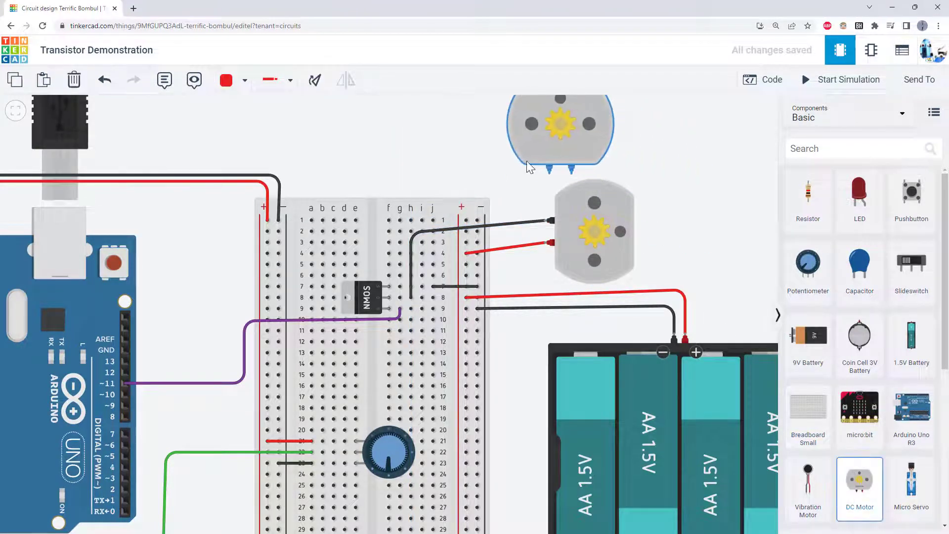
click(558, 133)
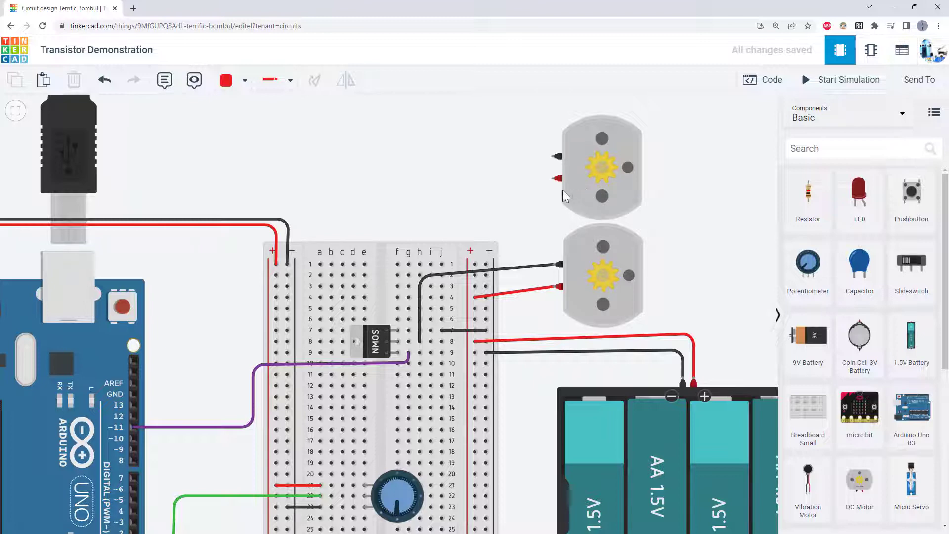
mouse_move(553, 179)
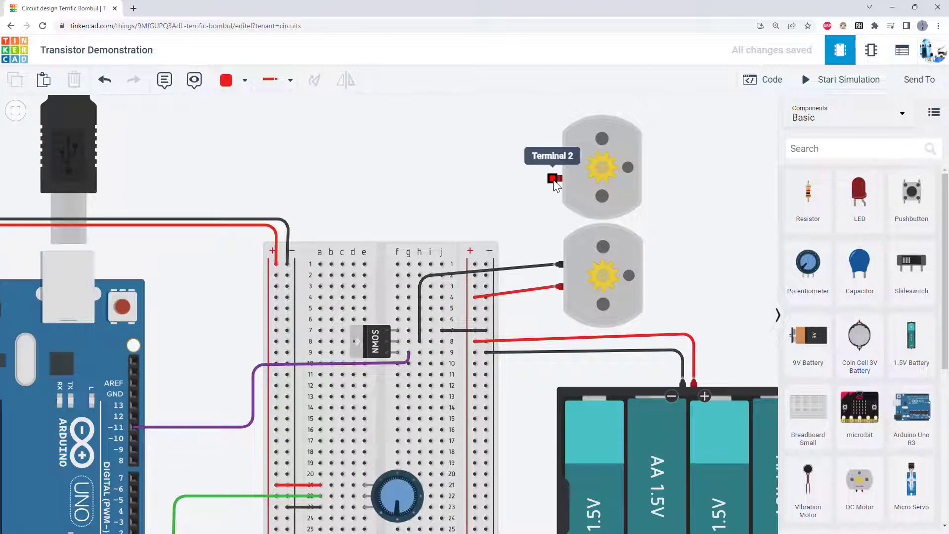
click(552, 179)
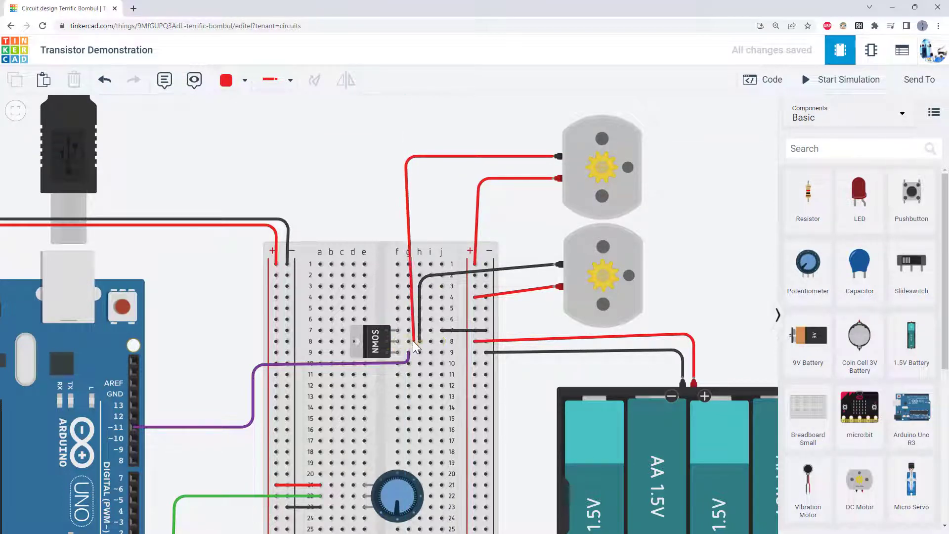
Colour the second motor's transistor-side wire black
click(225, 79)
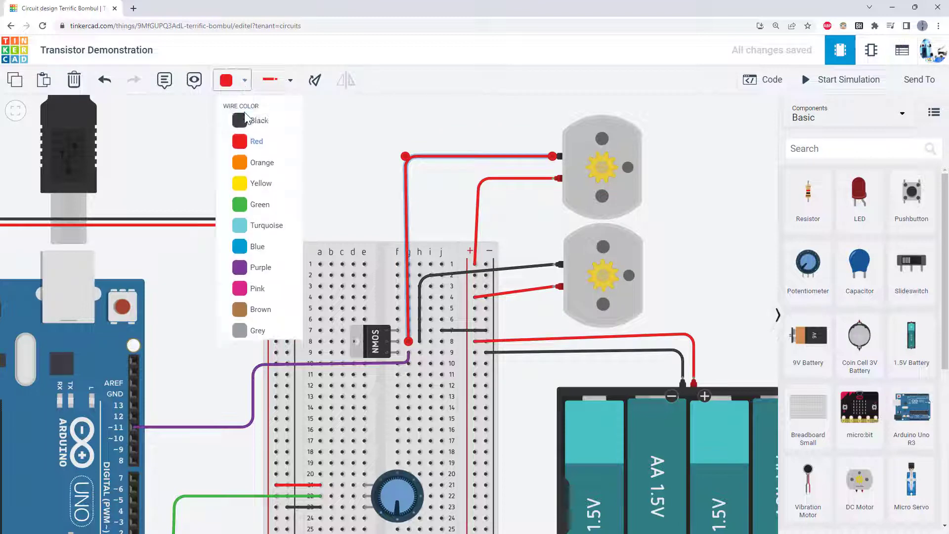
click(238, 120)
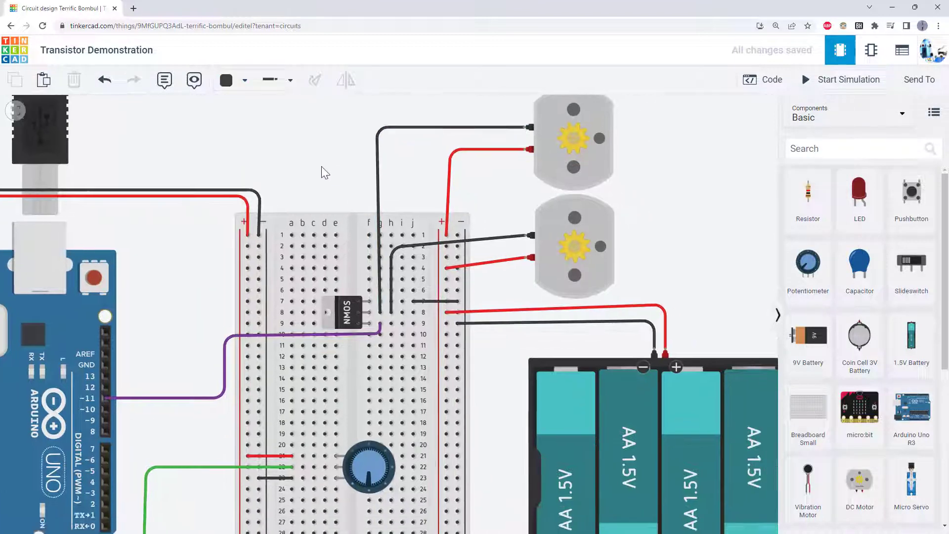
click(379, 312)
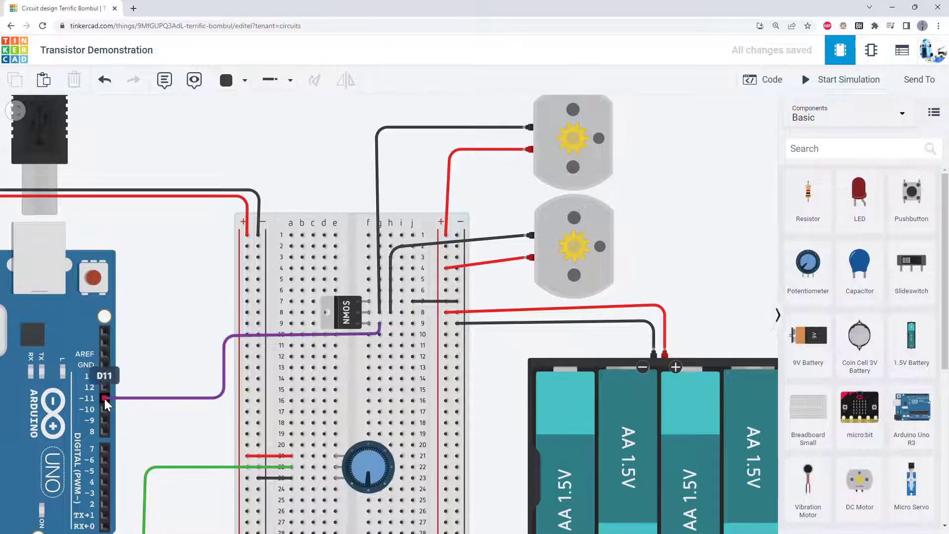
mouse_move(839, 79)
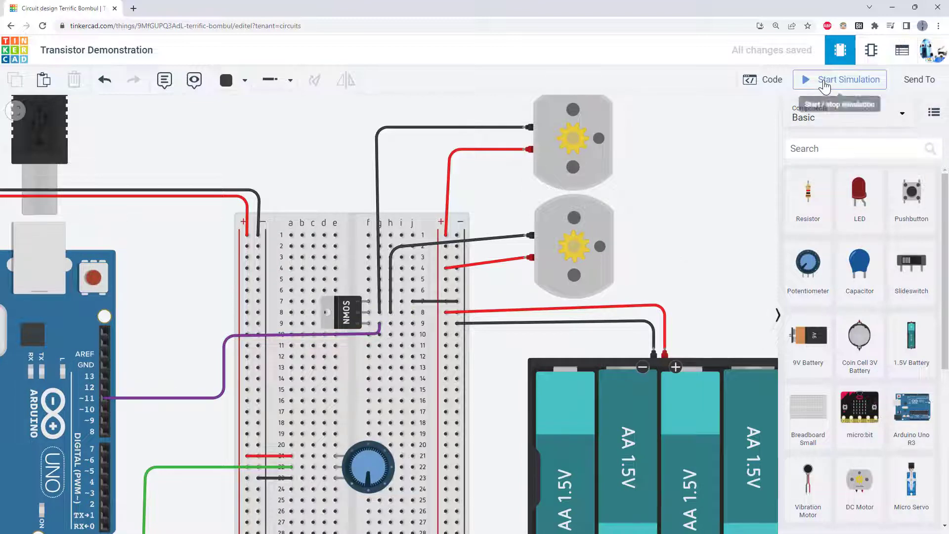
Simulate the two-motor circuit so both motors spin at about 5425 rpm
click(839, 79)
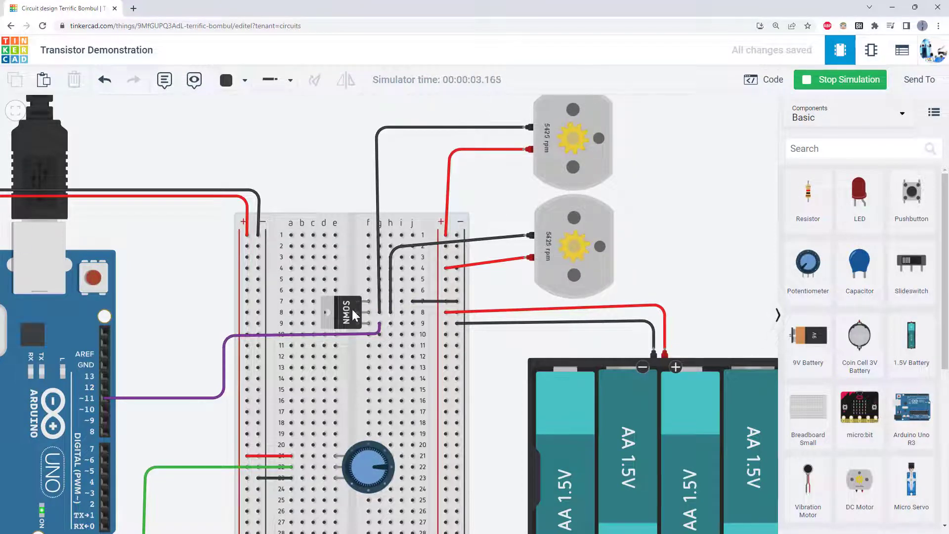
mouse_move(338, 360)
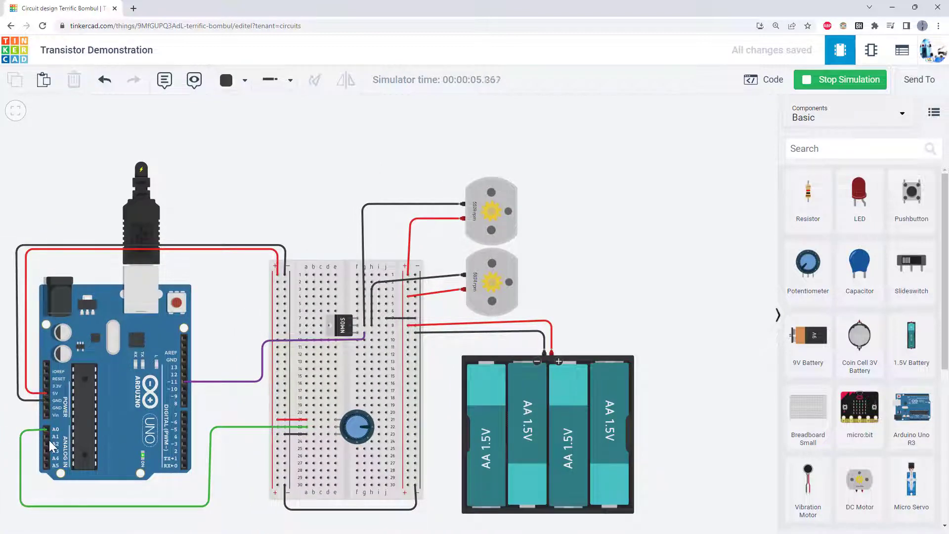
mouse_move(224, 404)
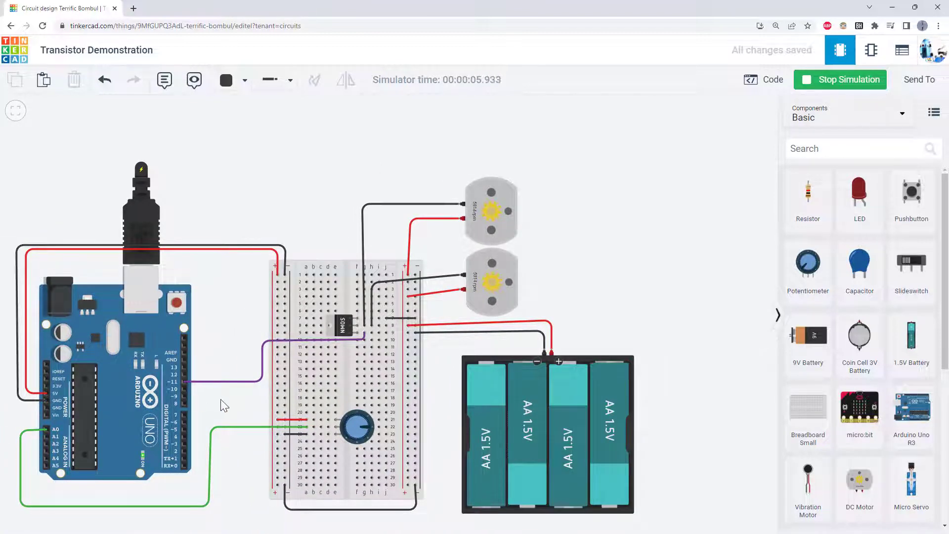